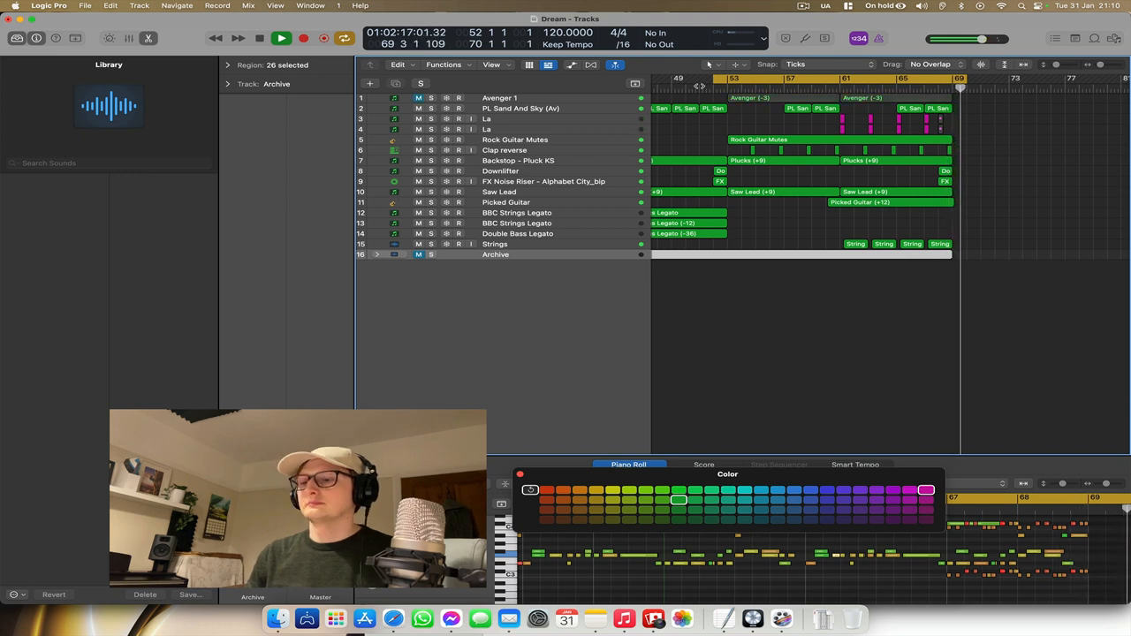
- Dismiss the colour palette and show the Avenger 1 synth track's two regions in the Piano Roll
click(280, 37)
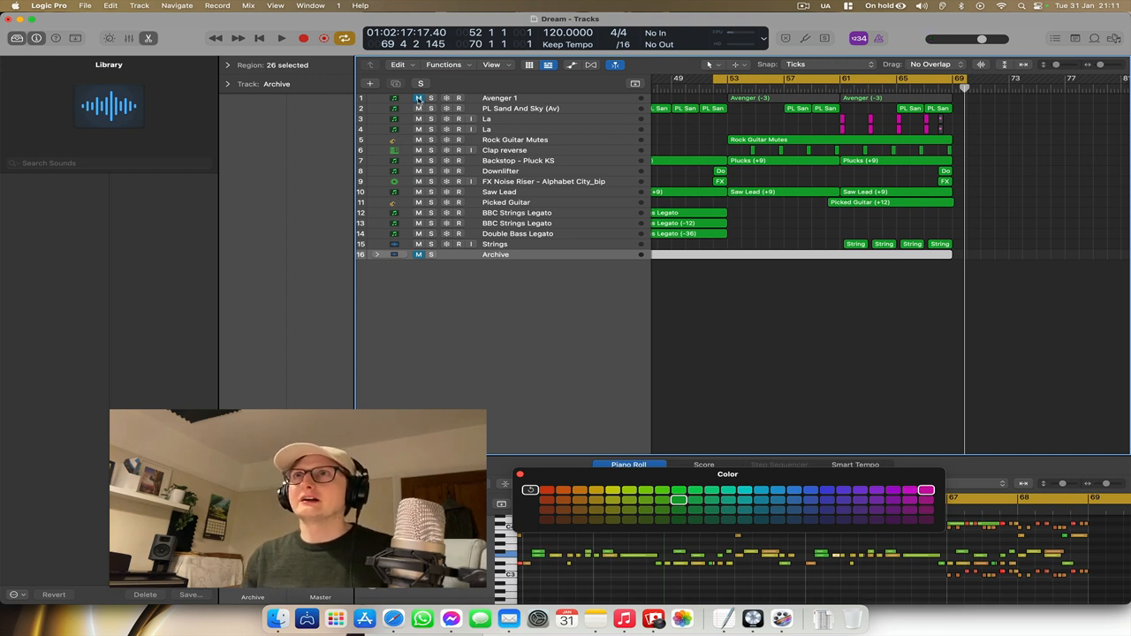
click(498, 97)
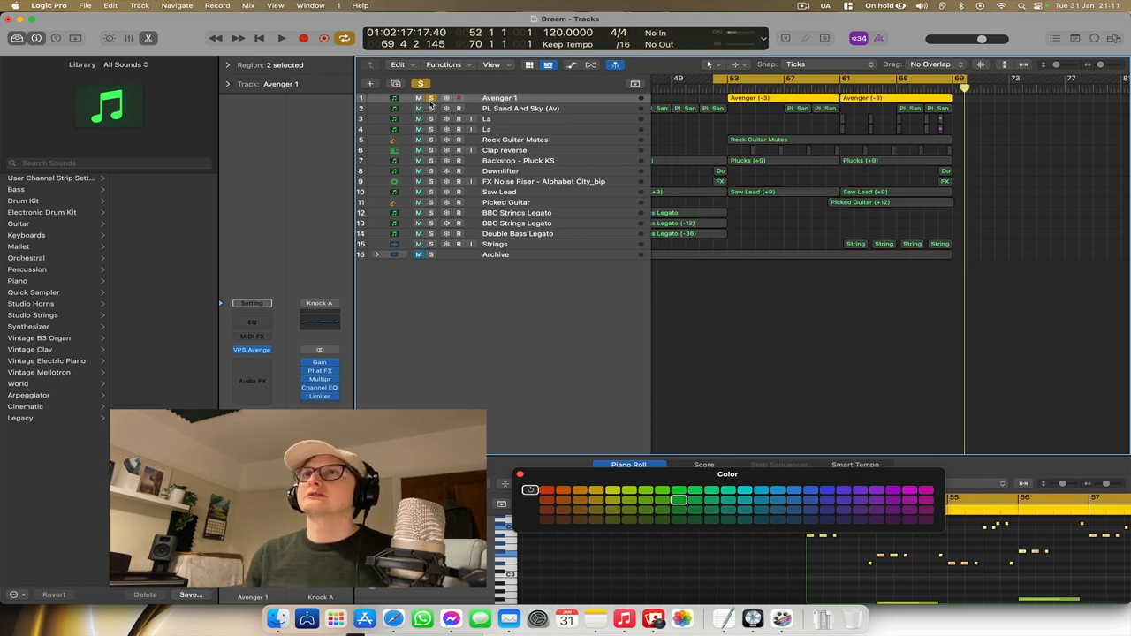
click(281, 37)
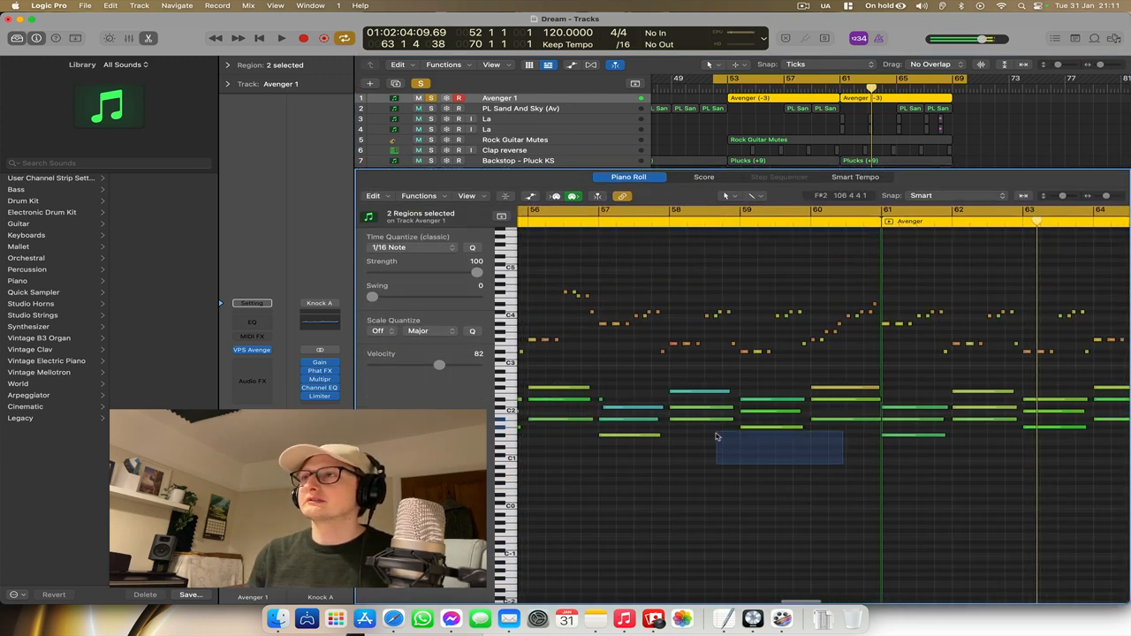
- Browse the Piano Roll's editing tool list, then expand the Region inspector for Avenger 1
scroll(left, 3)
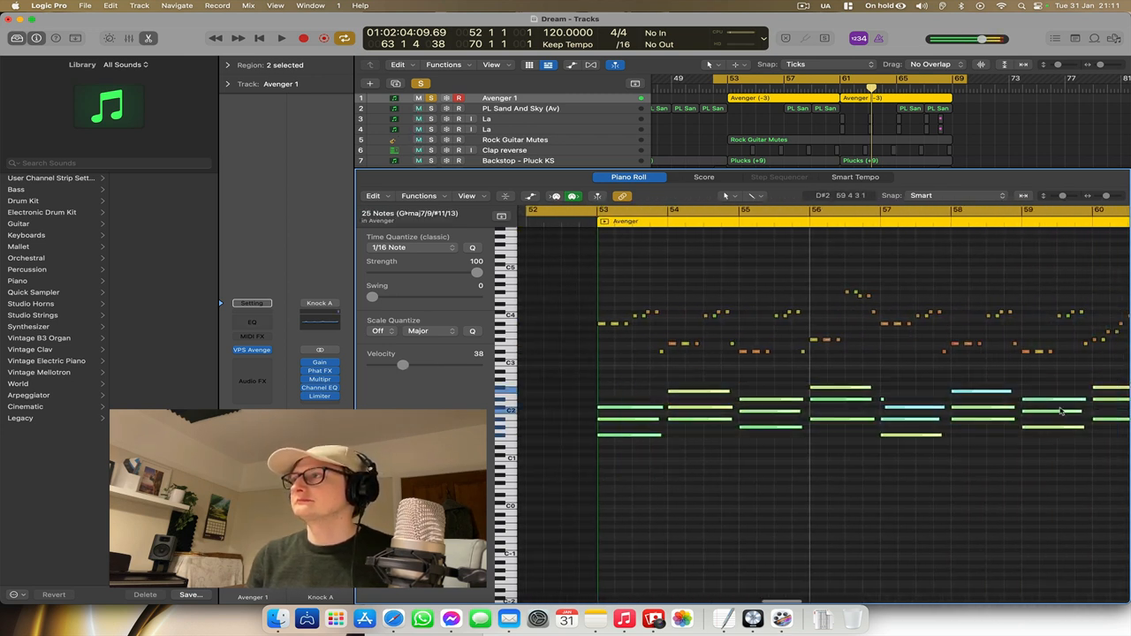
click(756, 195)
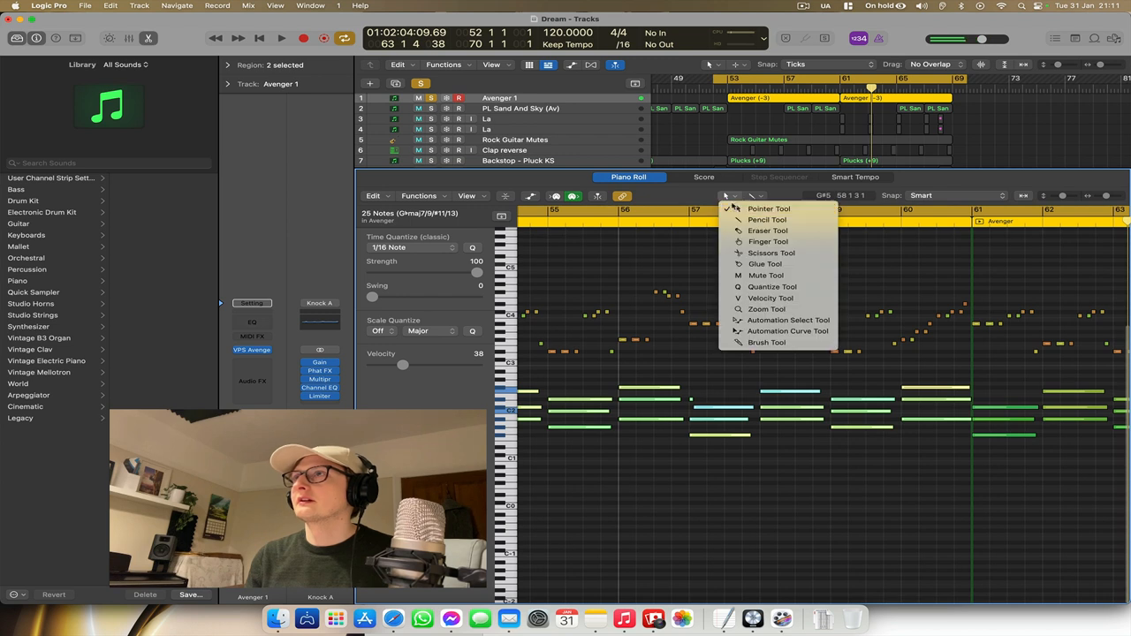
click(765, 275)
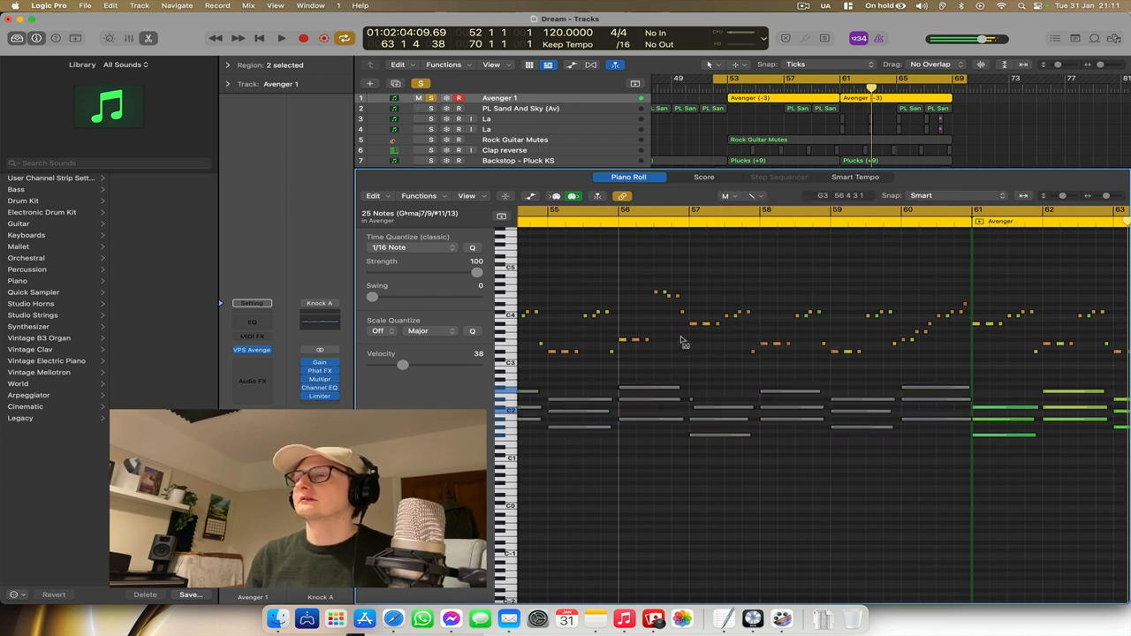
click(281, 37)
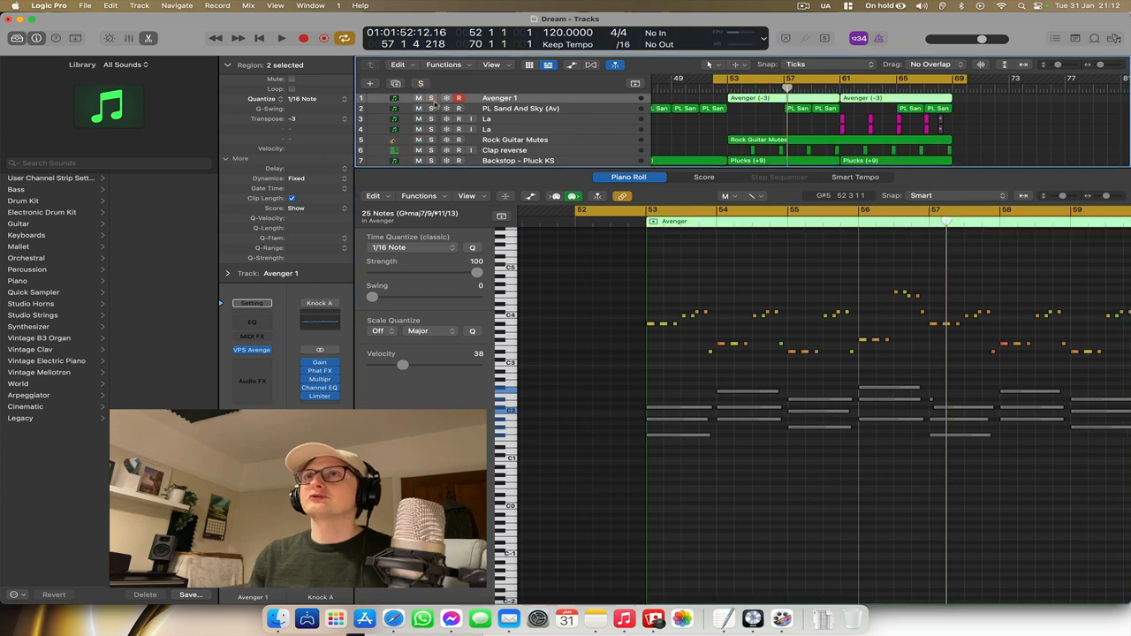
click(519, 108)
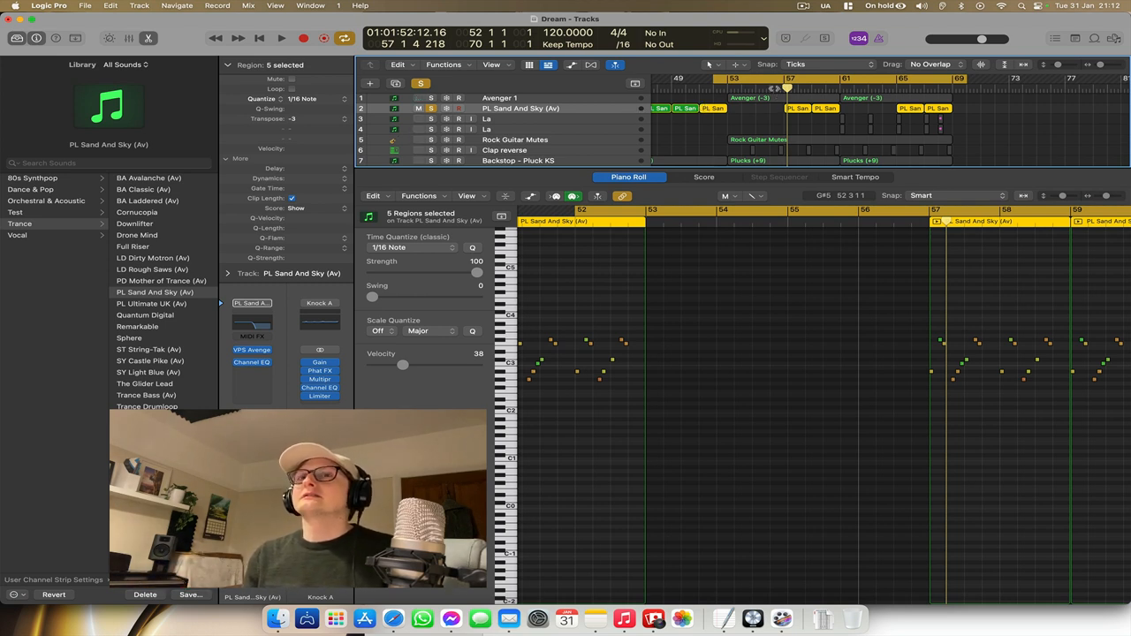
click(281, 37)
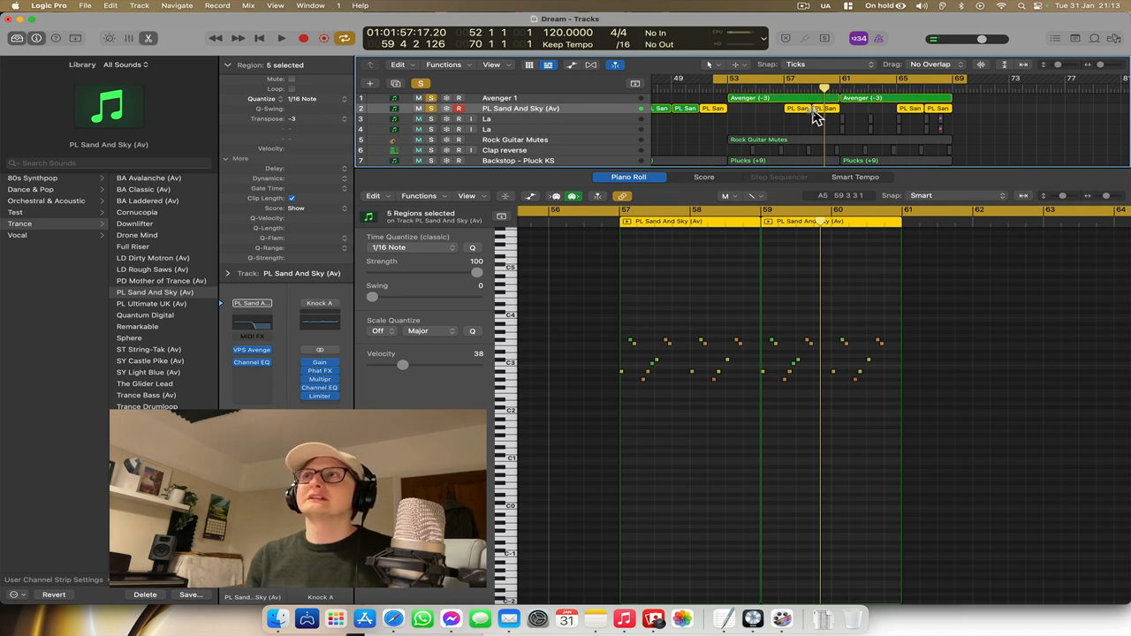
click(281, 39)
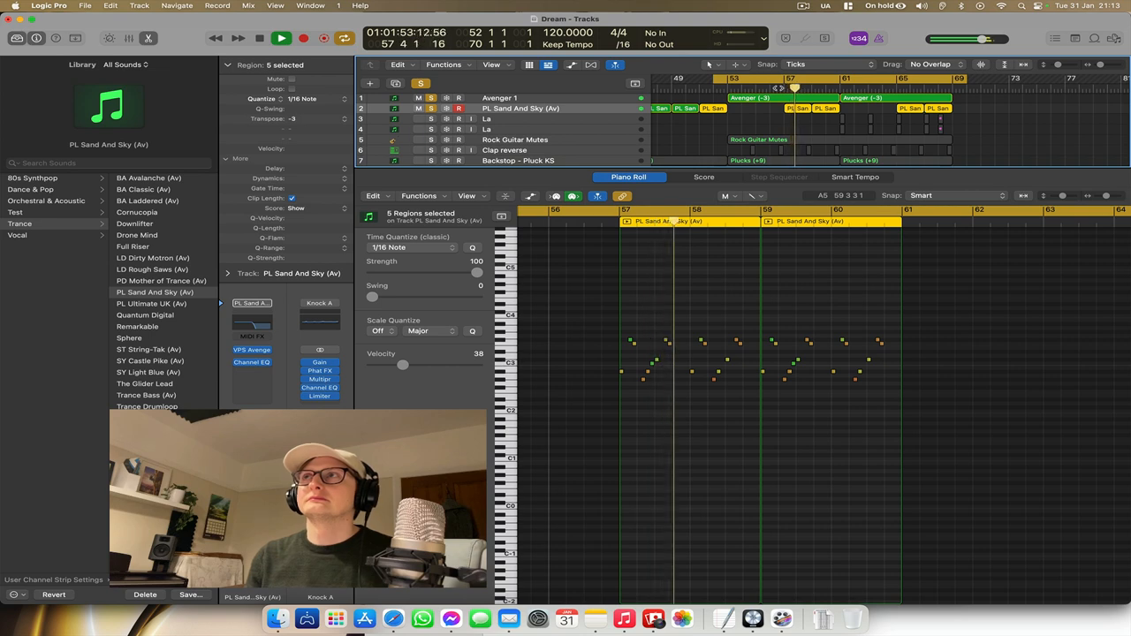
click(281, 37)
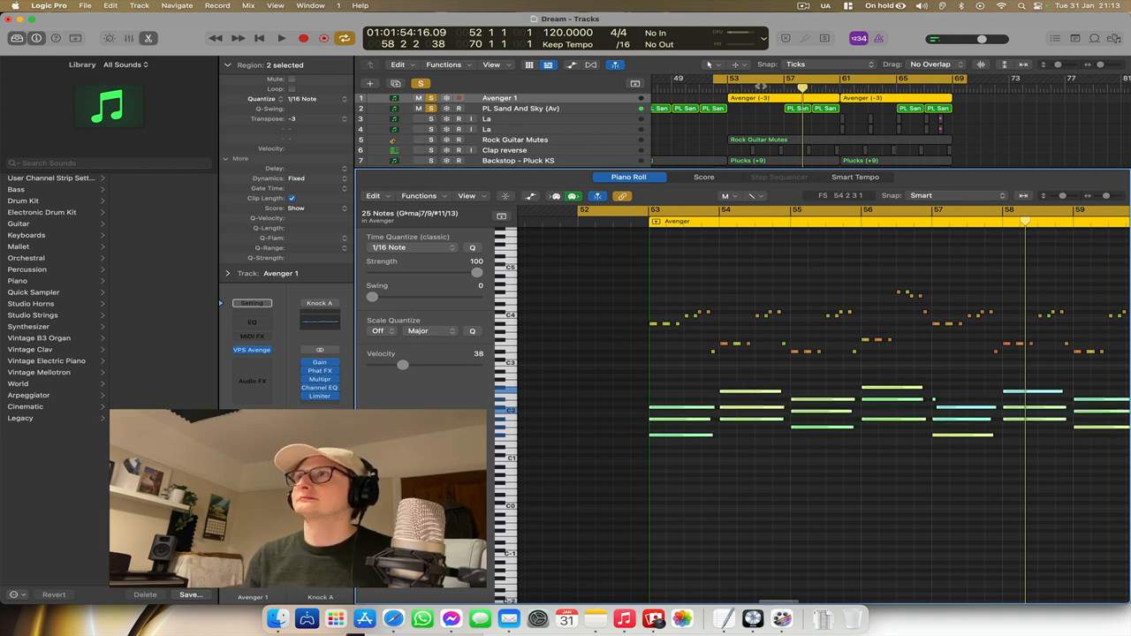
- Deselect the Avenger 1 regions and show the La vocal recording's waveform in the File editor
click(281, 39)
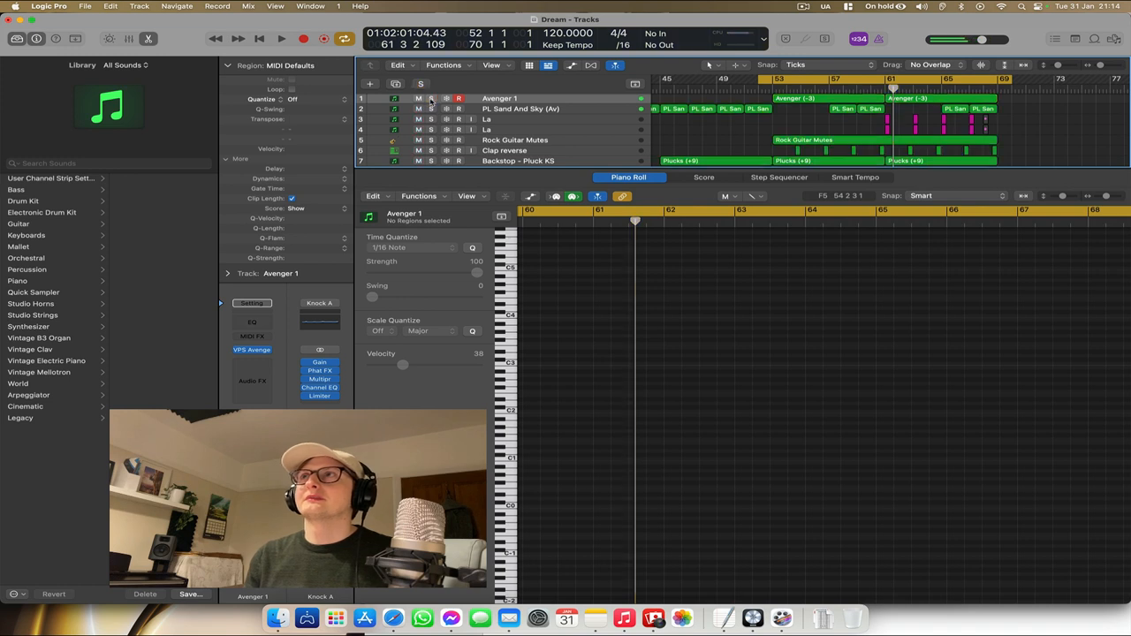
mouse_move(583, 125)
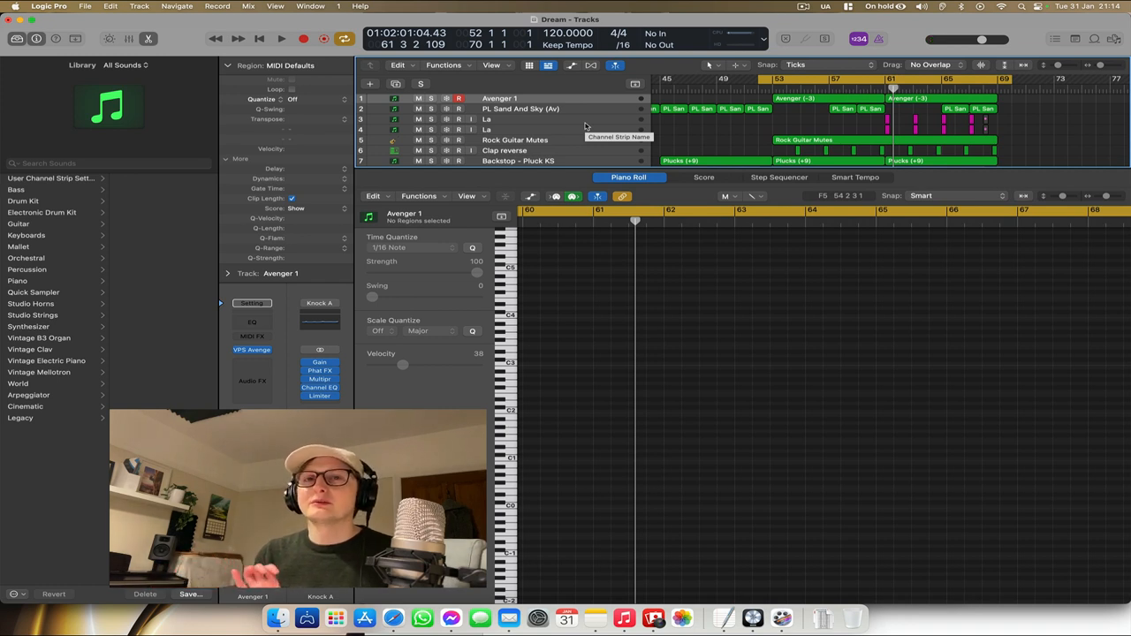
mouse_move(467, 134)
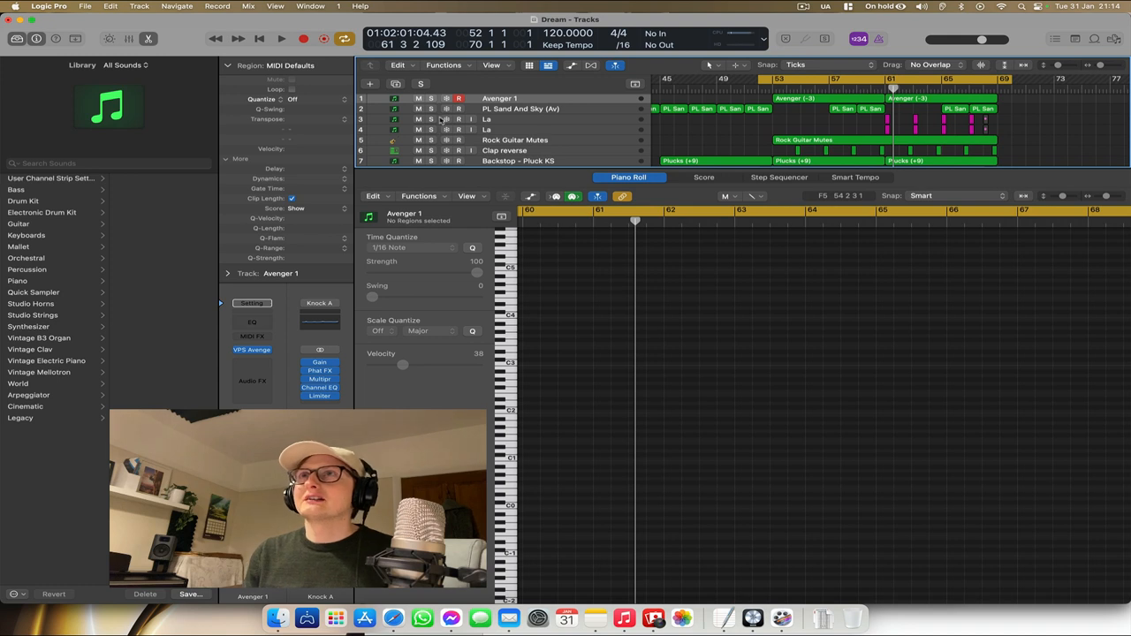
click(486, 131)
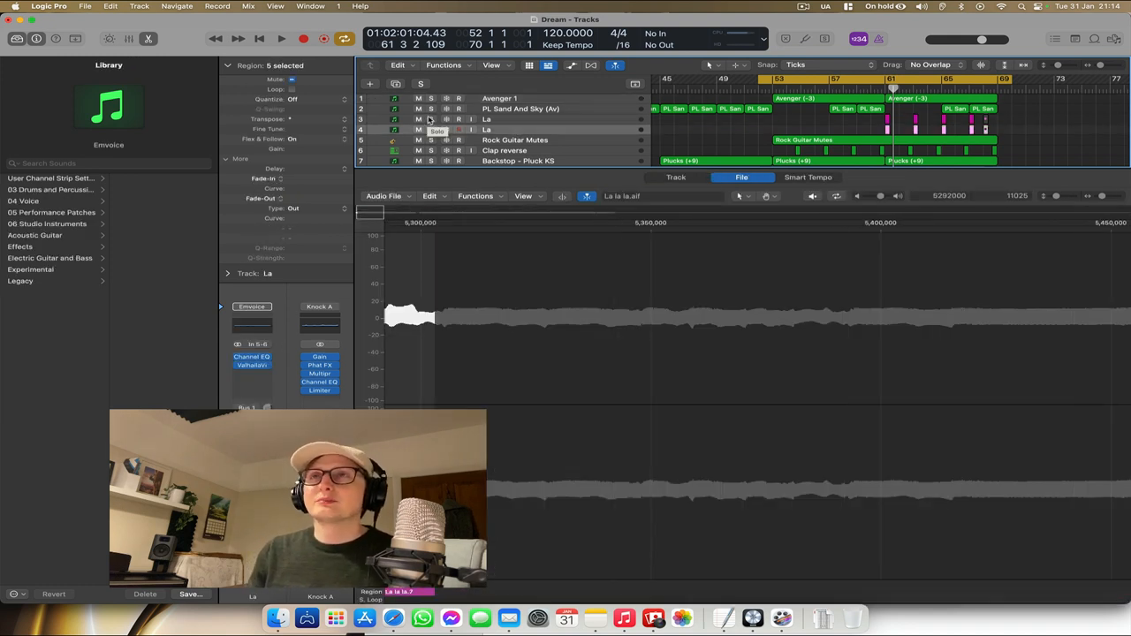
- Deselect the La audio region, enlarge the track rows, and show Rock Guitar Mutes in the Piano Roll
scroll(down, 3)
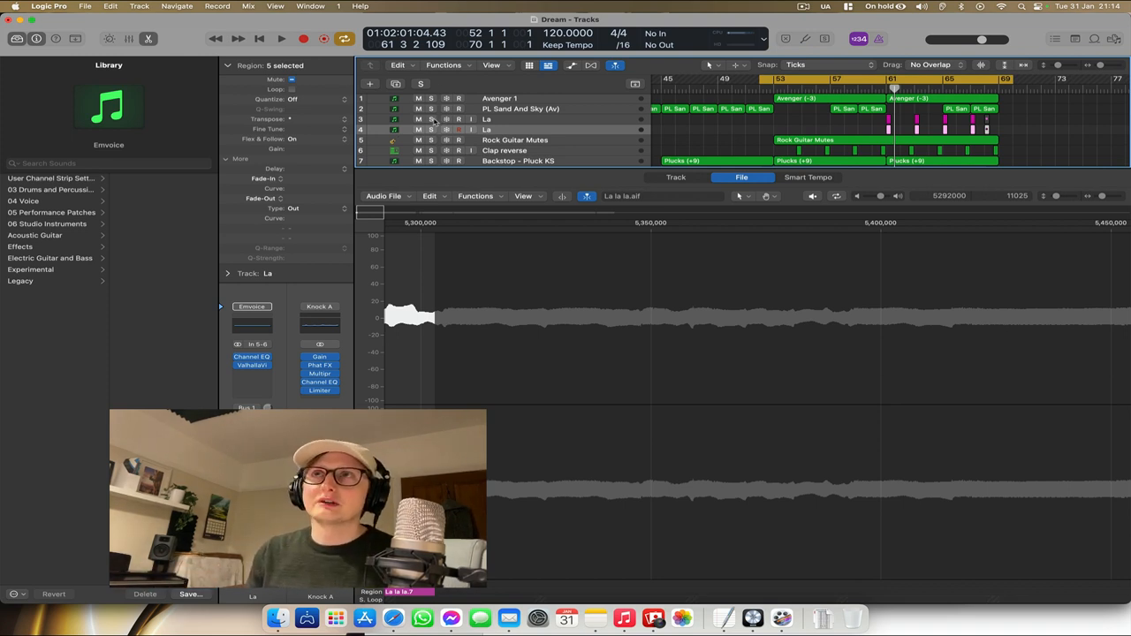
click(281, 39)
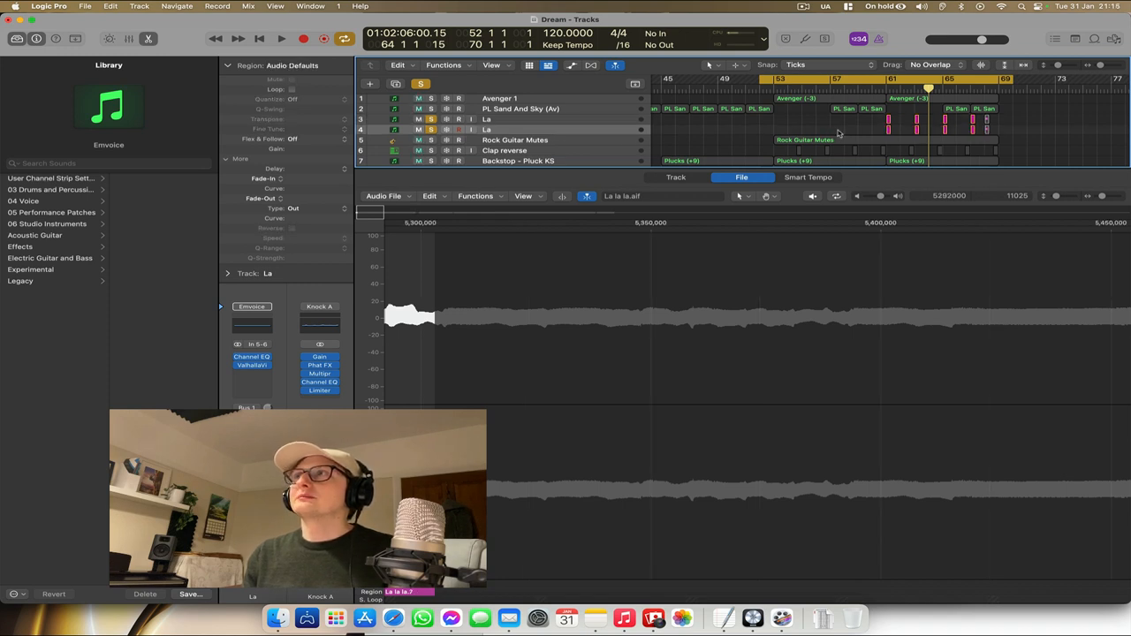
click(432, 129)
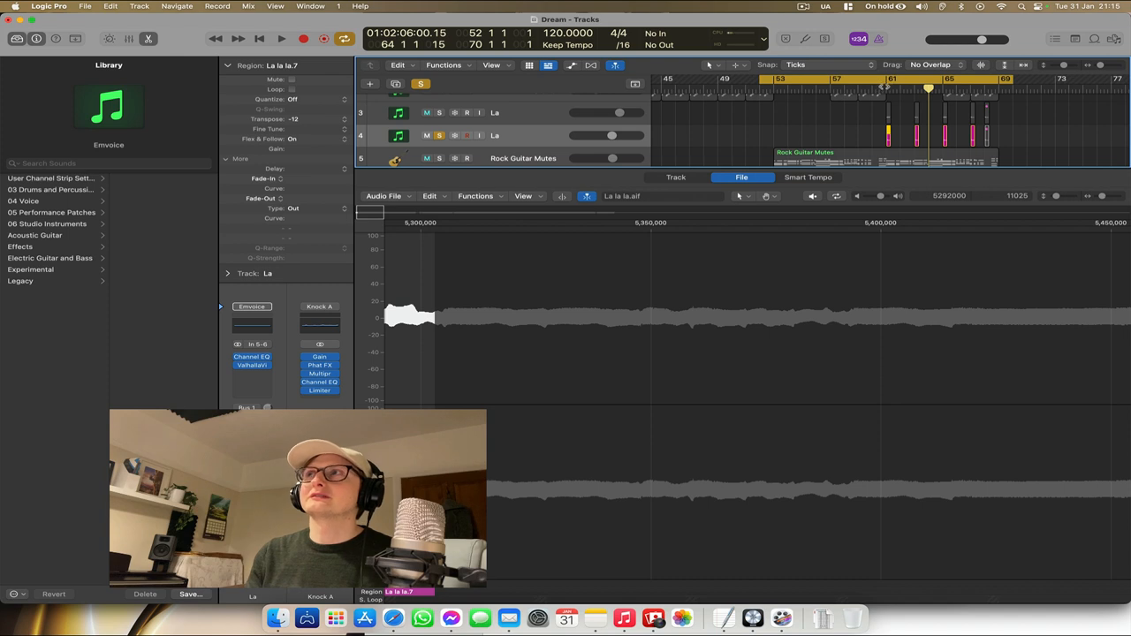
click(281, 39)
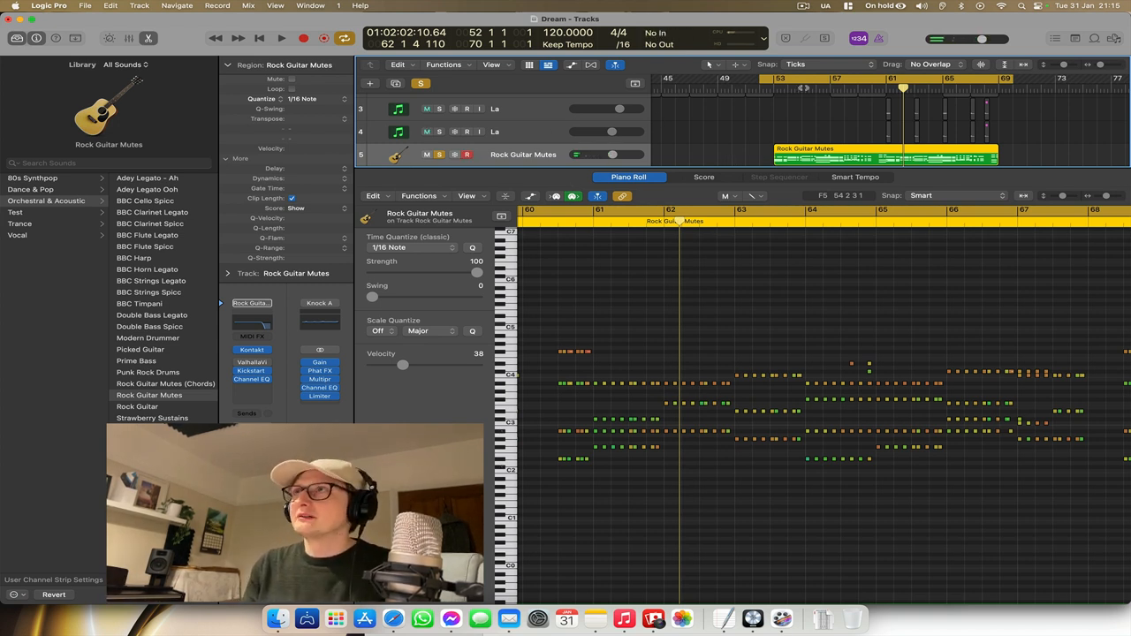
click(281, 37)
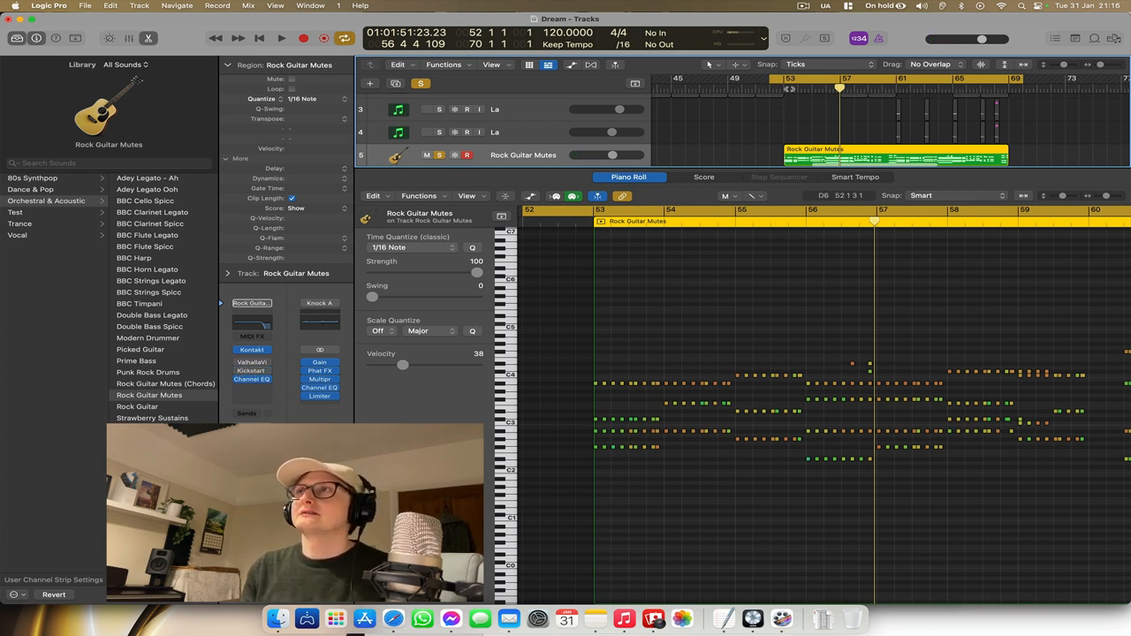
click(281, 39)
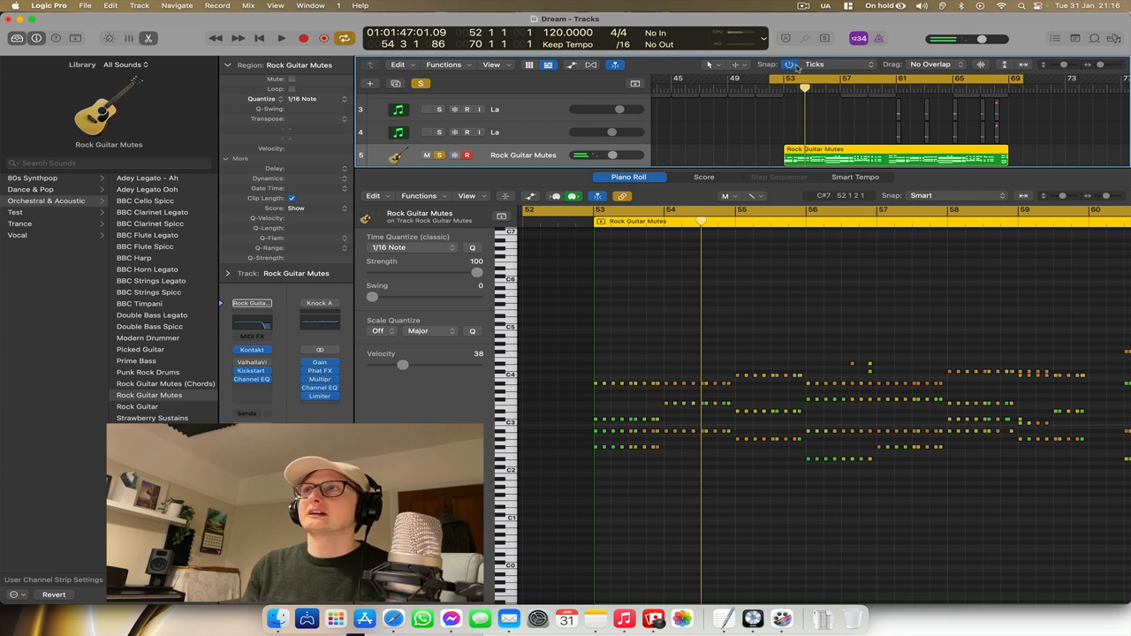
click(280, 37)
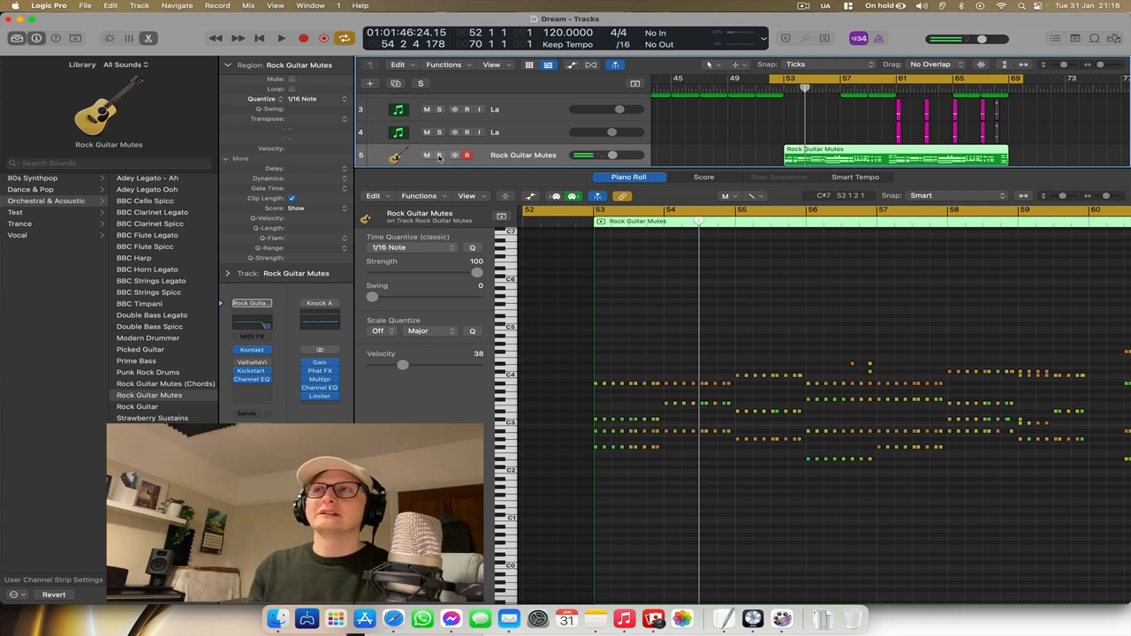
scroll(down, 3)
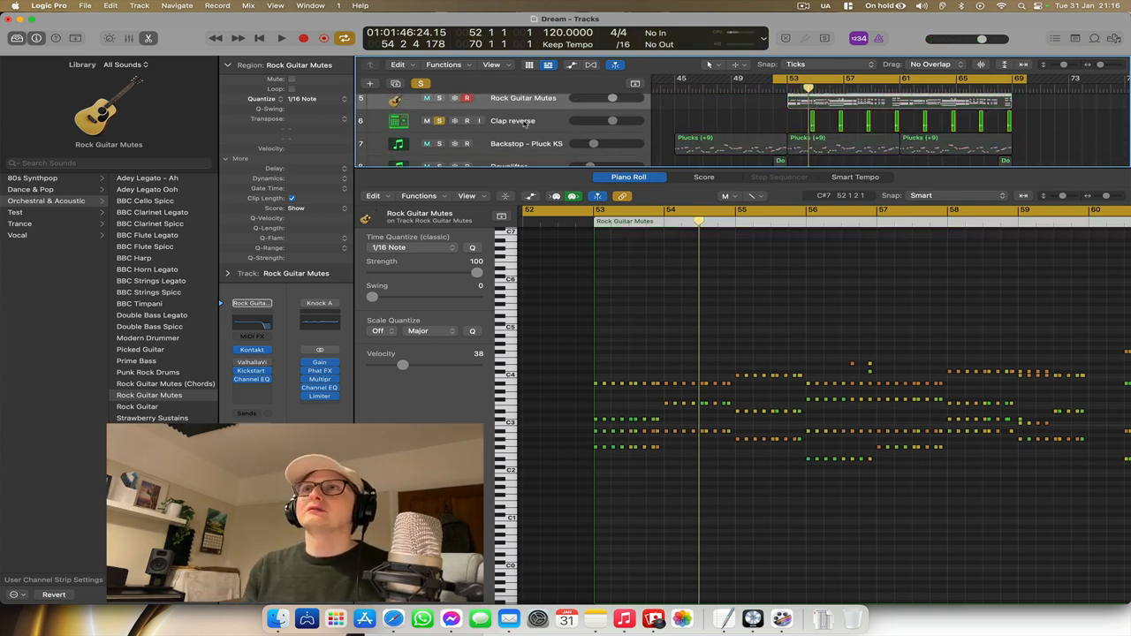
- Show the Clap reverse track's waveform, then move on to Backstop - Pluck KS's Plucks region
click(513, 120)
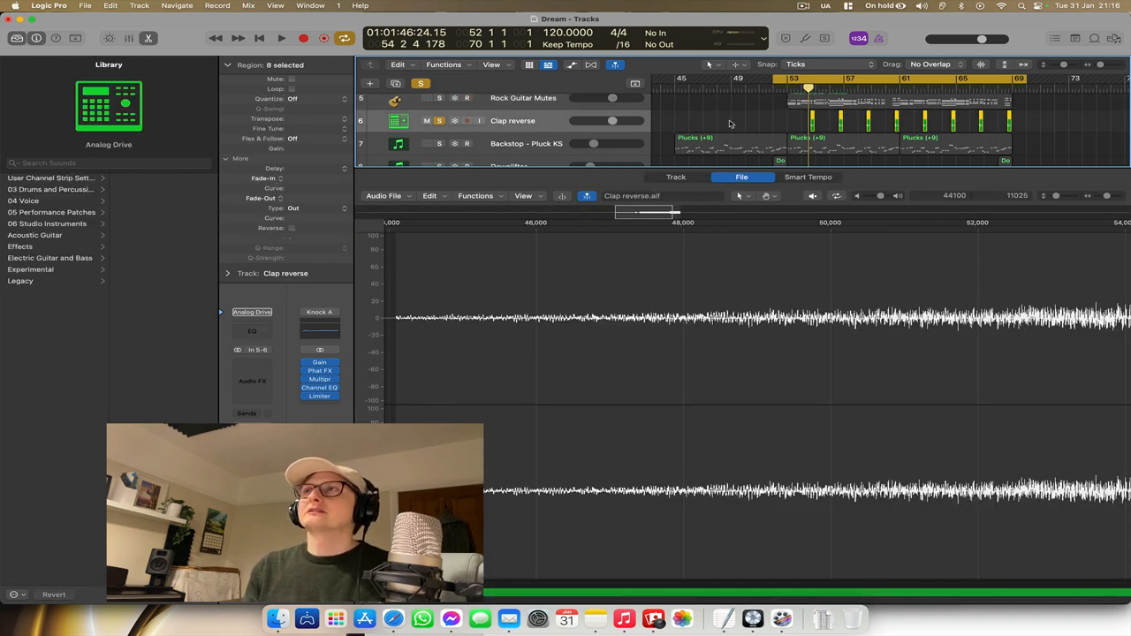
mouse_move(962, 130)
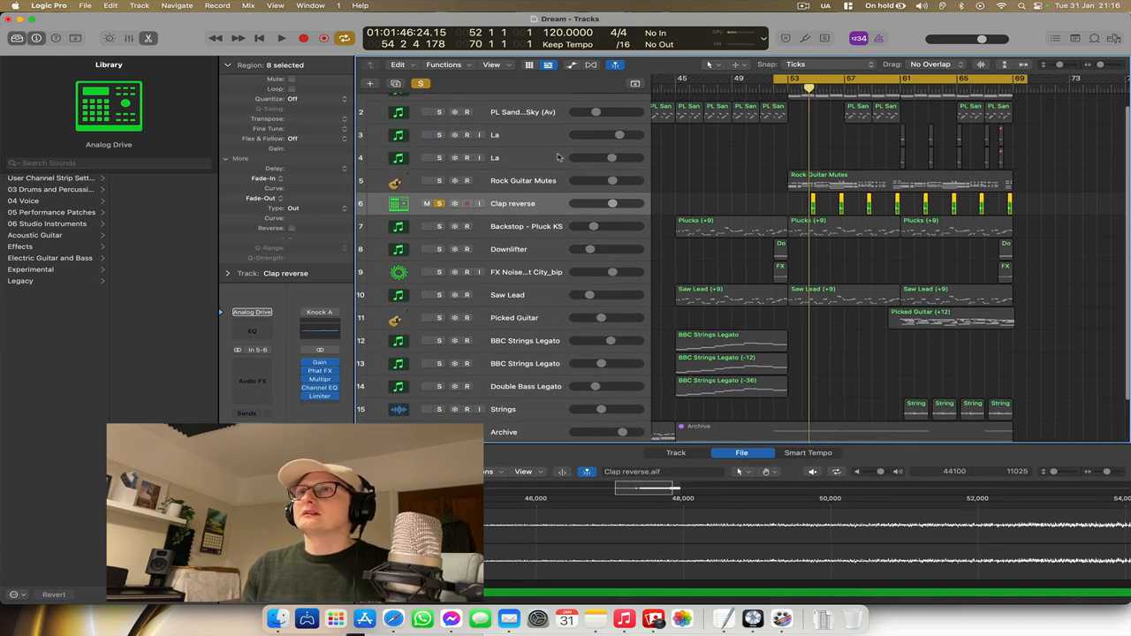
mouse_move(617, 168)
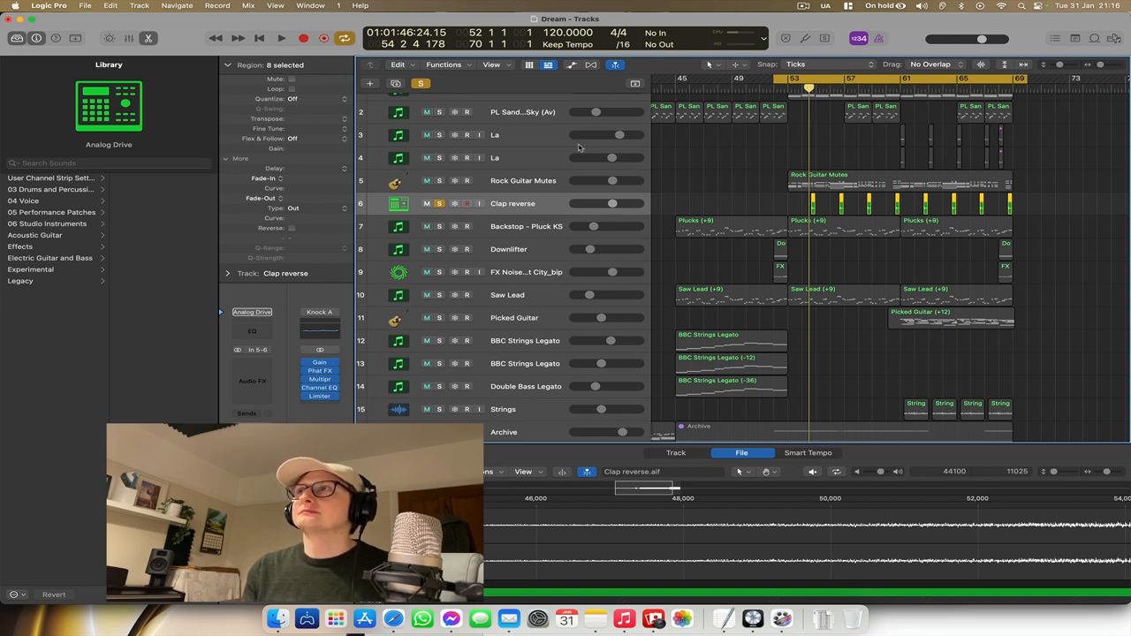
click(281, 39)
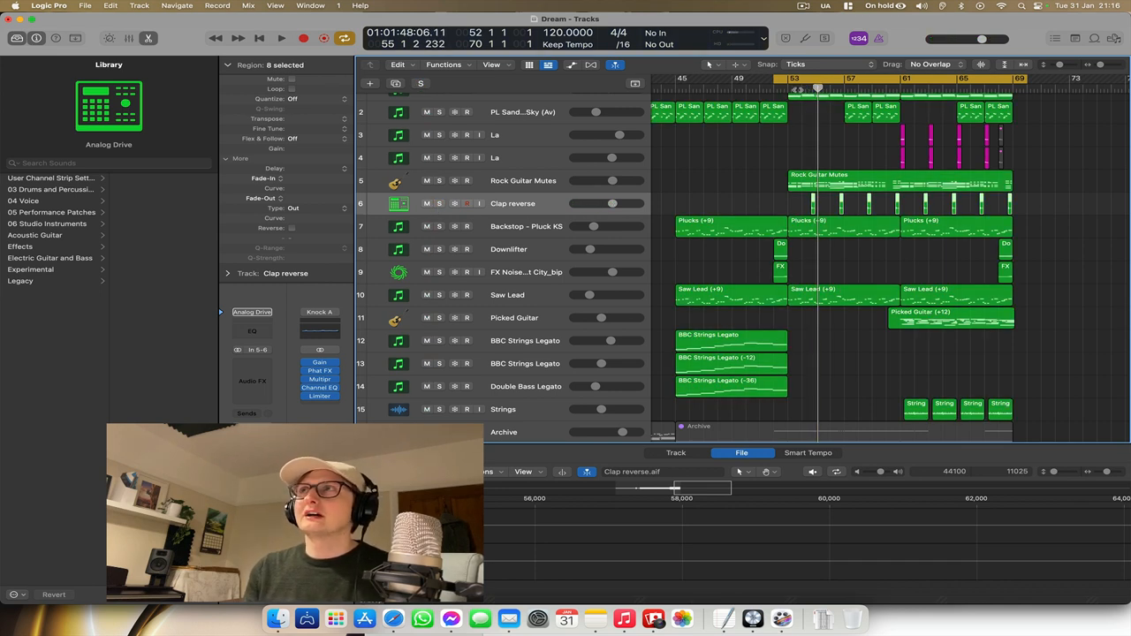
click(281, 37)
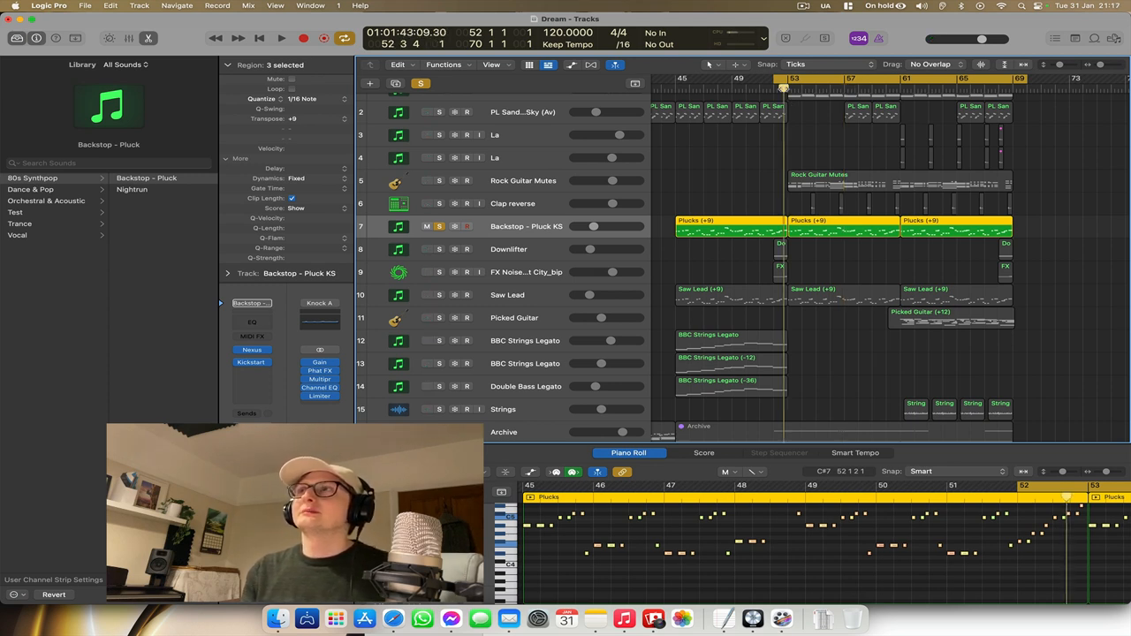
- Play further into the Backstop - Pluck KS part with its Plucks notes showing
click(281, 37)
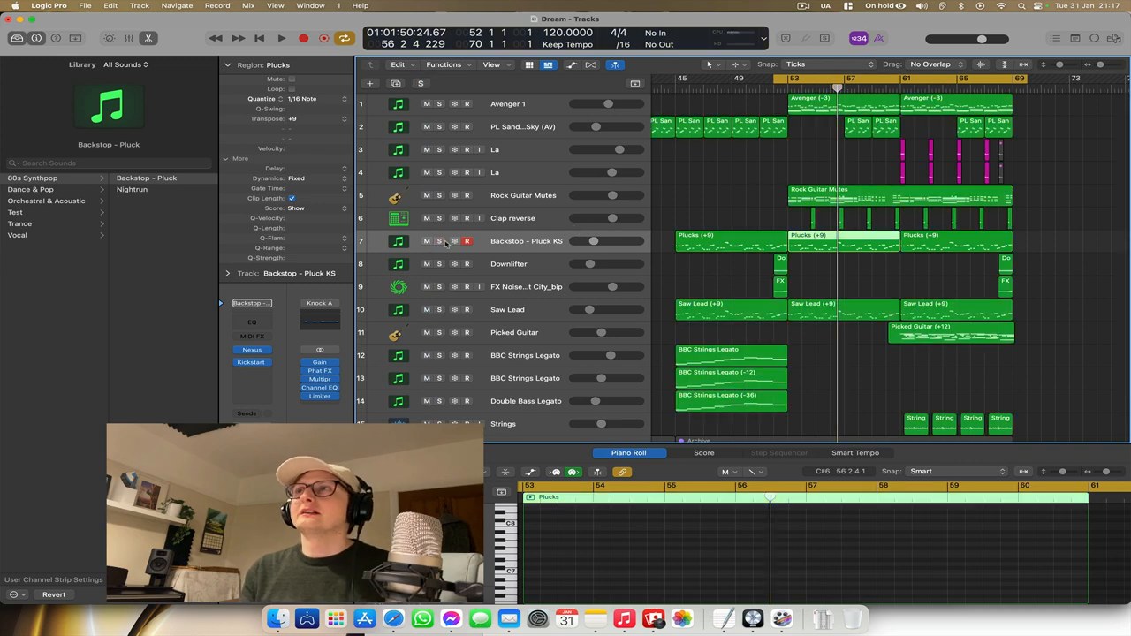
- Inspect the Downlifter track's note and channel strip, then show the FX Noise Riser audio file
click(509, 264)
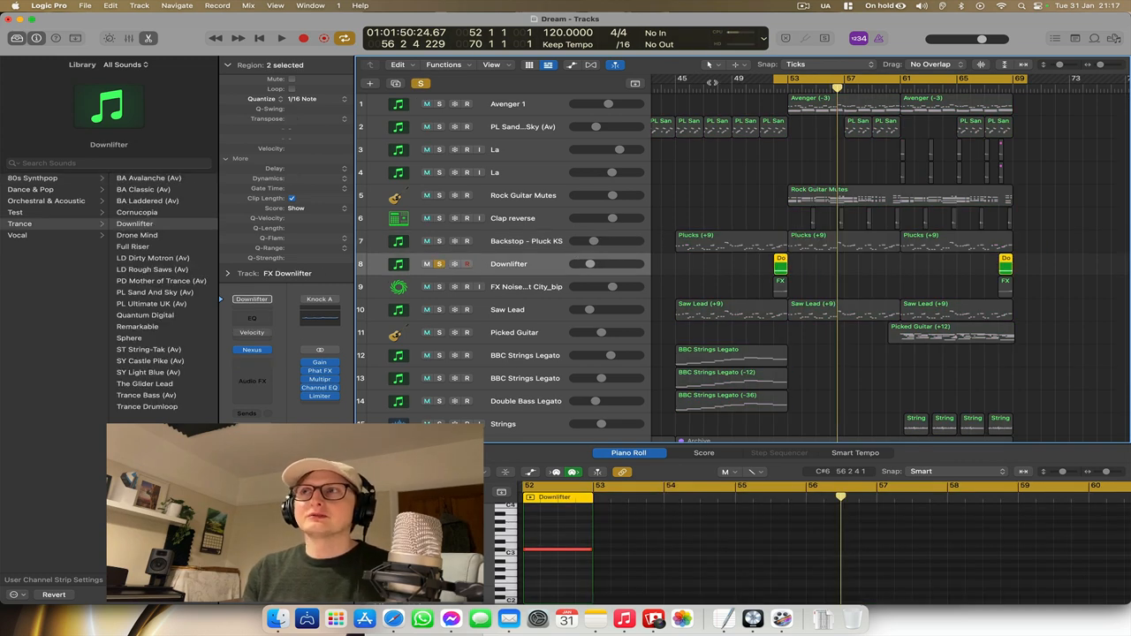
click(281, 37)
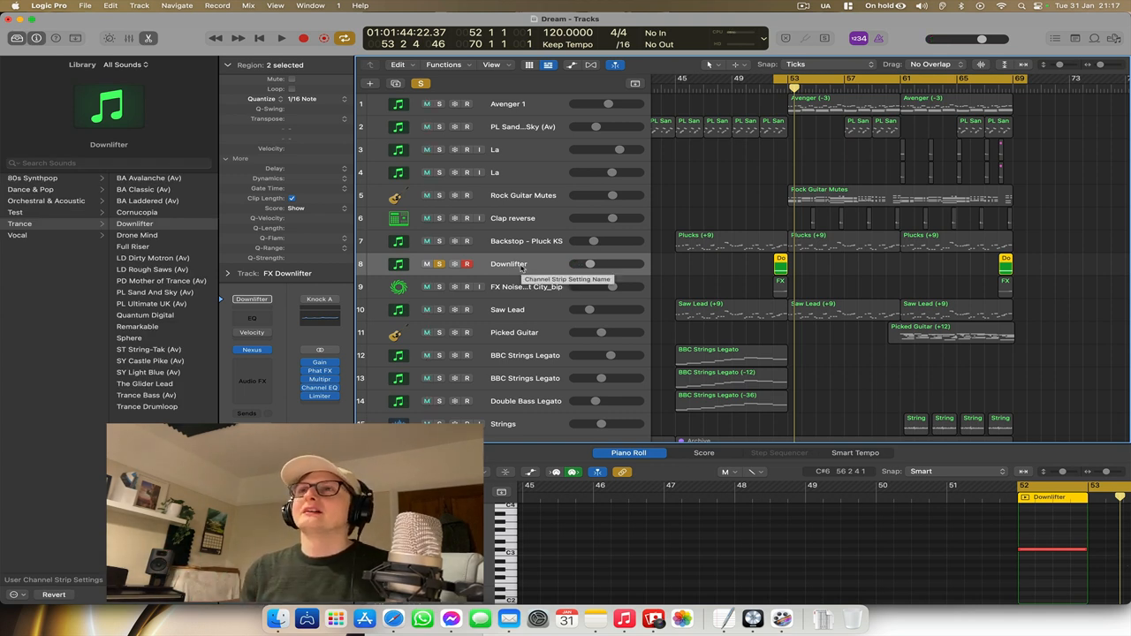
click(527, 287)
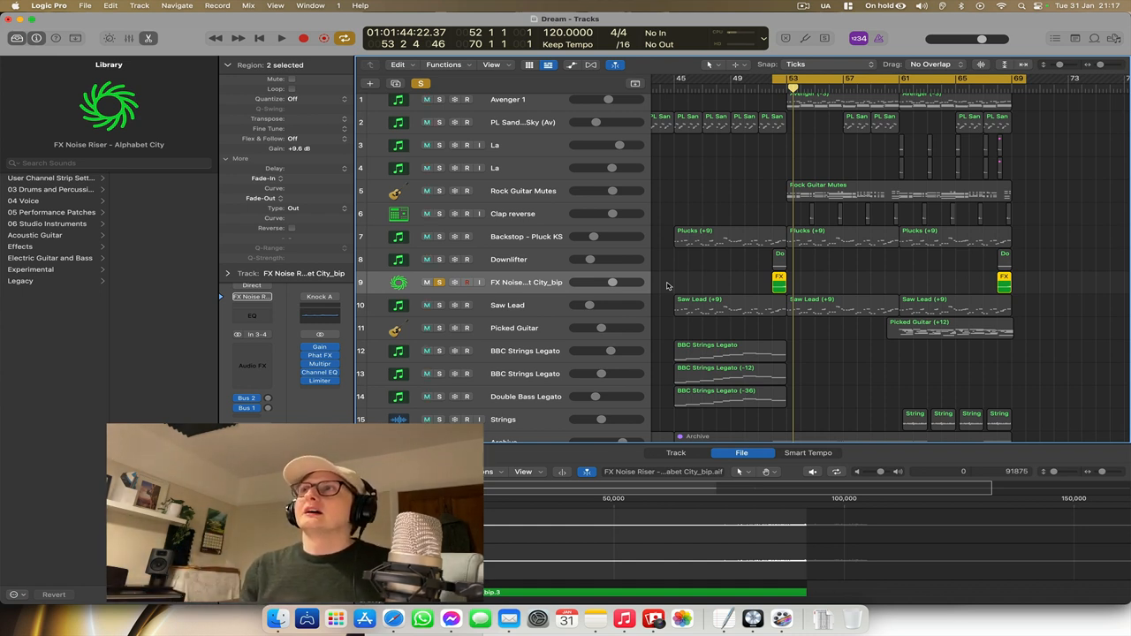
- Show the Saw Lead track's region notes in the Piano Roll
click(281, 38)
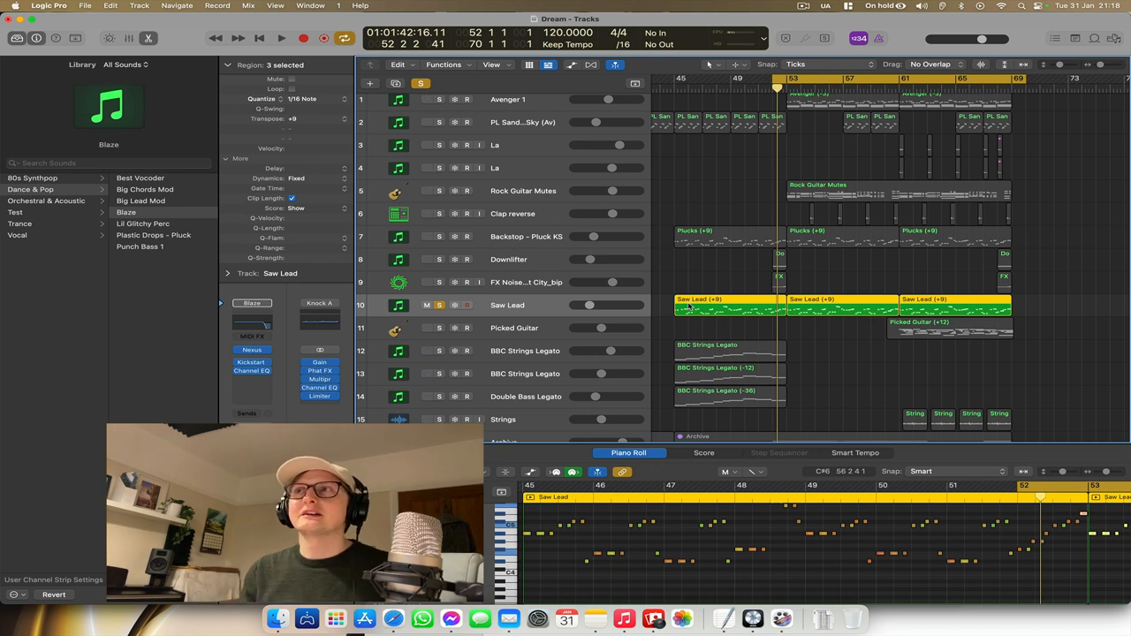
- Play and stop the Saw Lead part, then bring up the Edit > Trim note-end commands
click(281, 38)
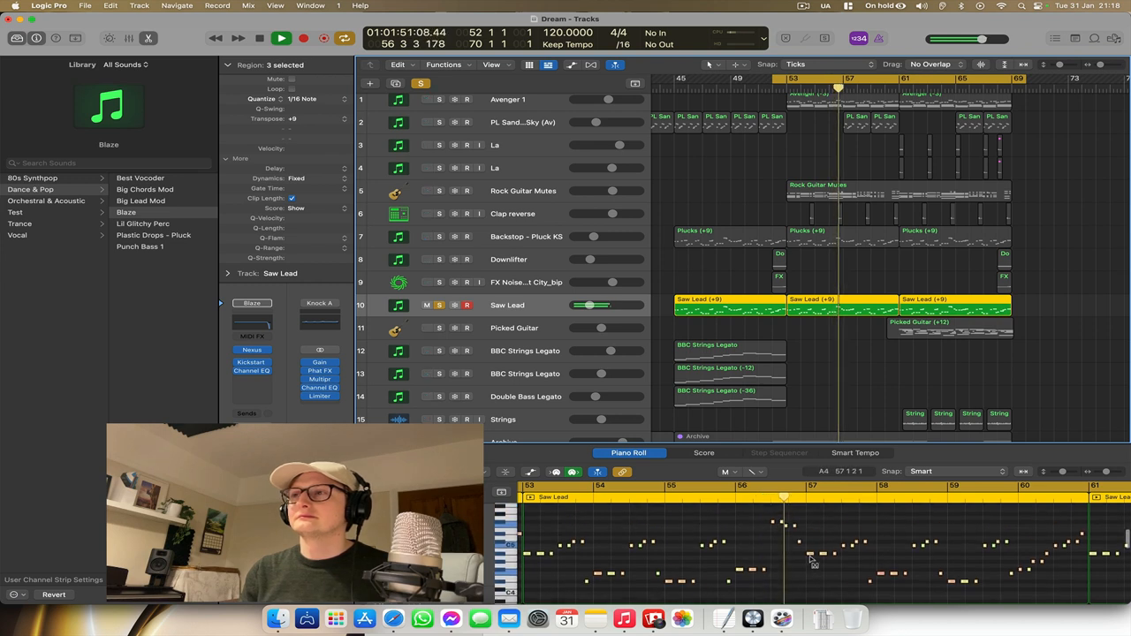
click(258, 37)
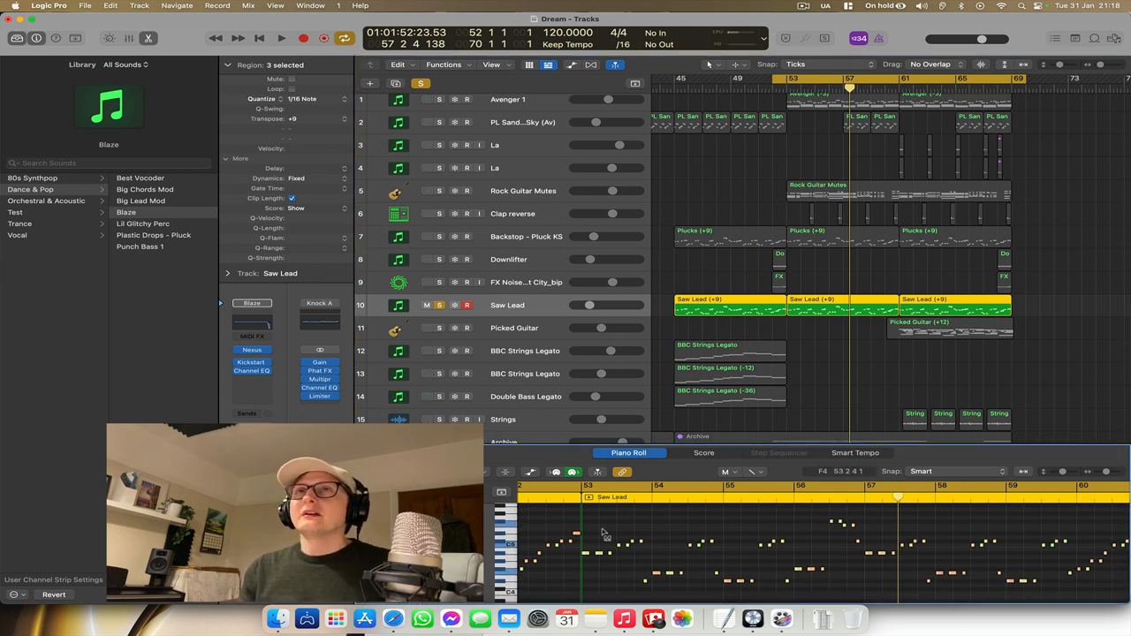
click(109, 7)
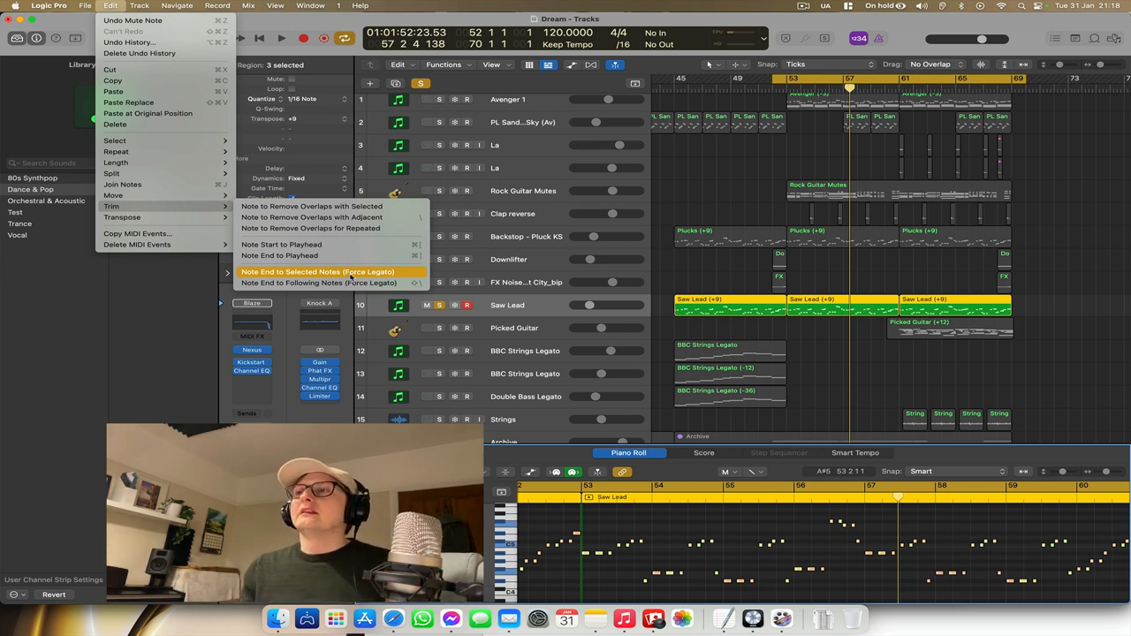
mouse_move(318, 273)
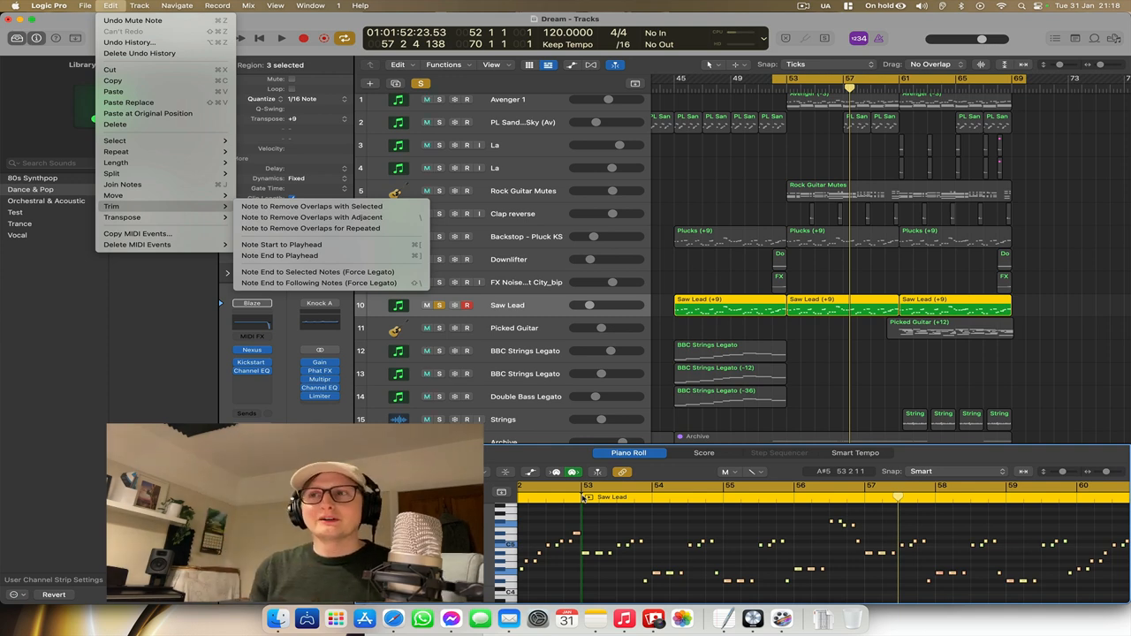
mouse_move(317, 272)
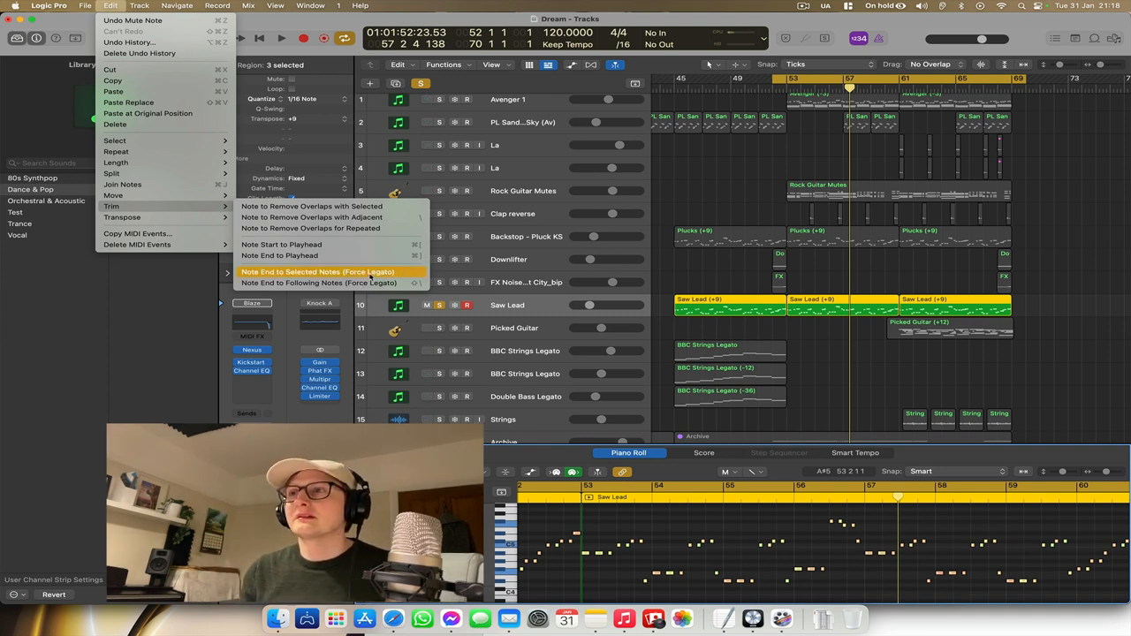
- Apply Note End to Selected Notes (Force Legato), then select the Picked Guitar track
click(318, 272)
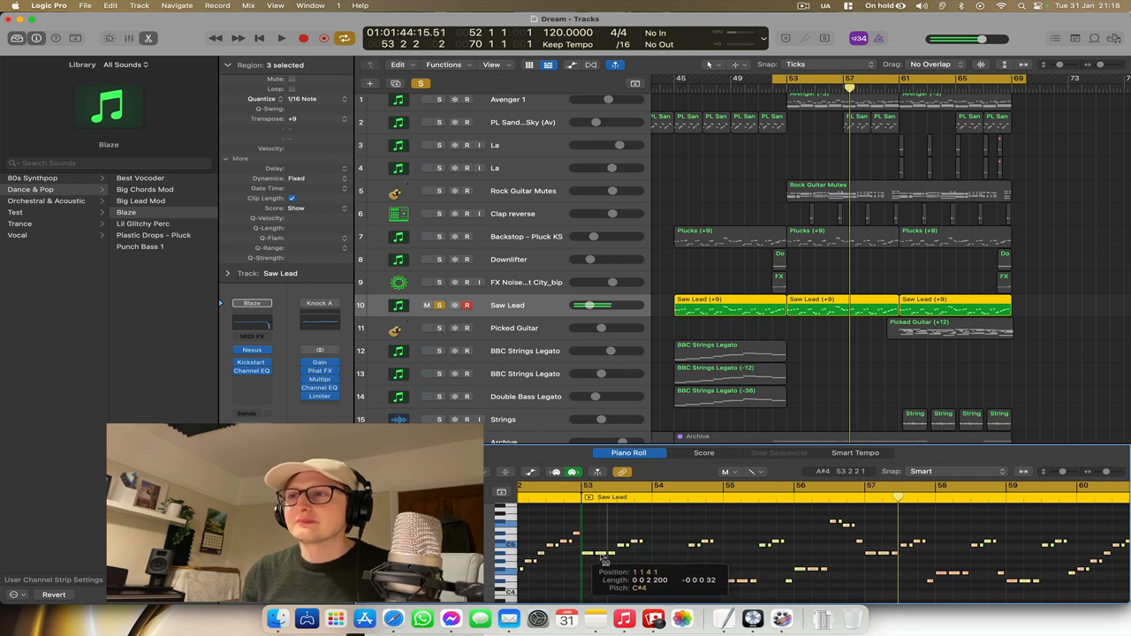
click(428, 99)
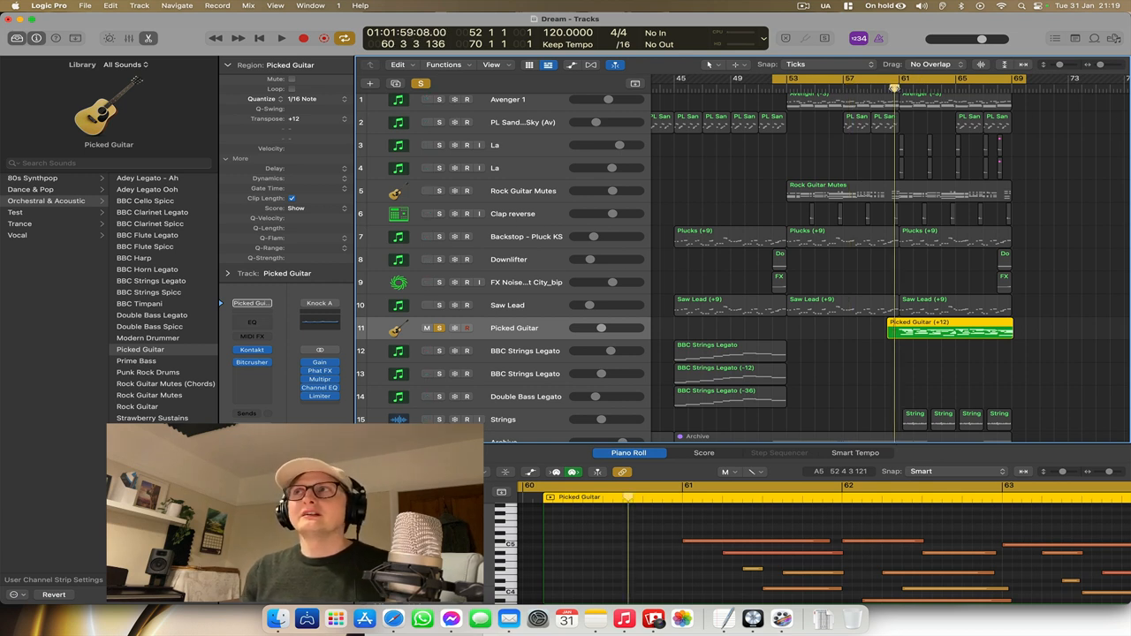
- Select the Picked Guitar track and browse its region notes, ending on BBC Strings Legato
click(428, 99)
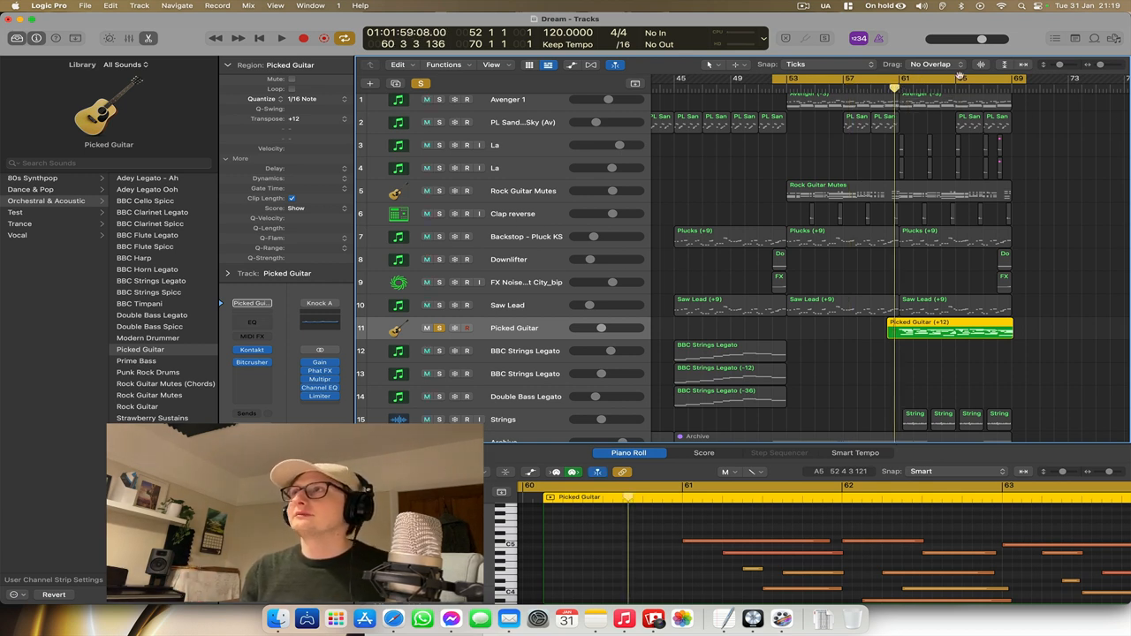
click(281, 39)
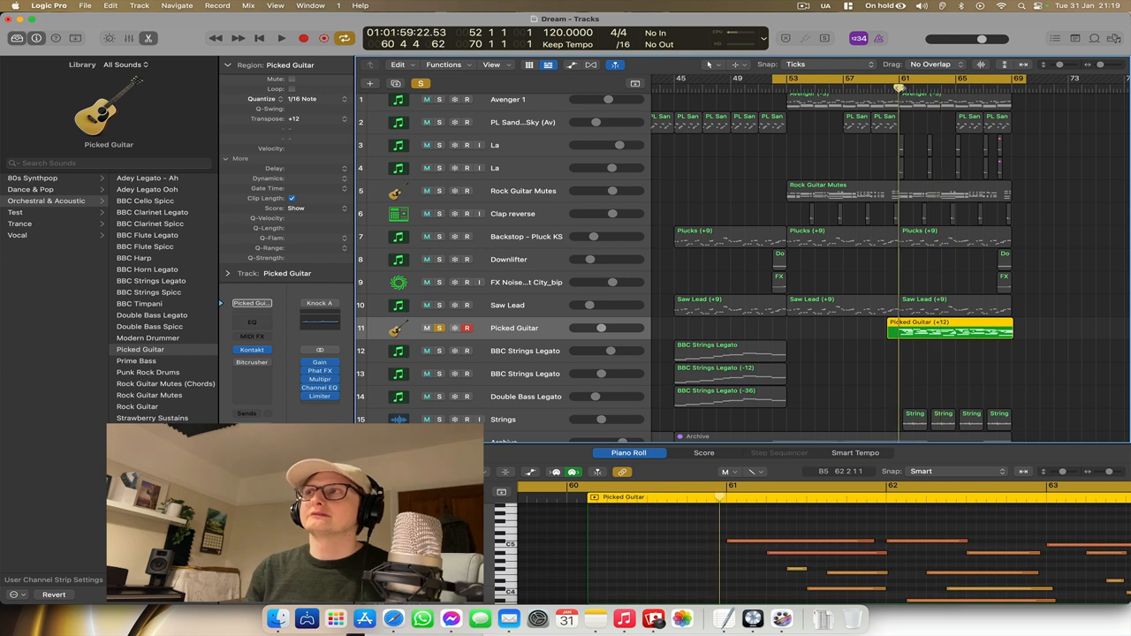
click(281, 37)
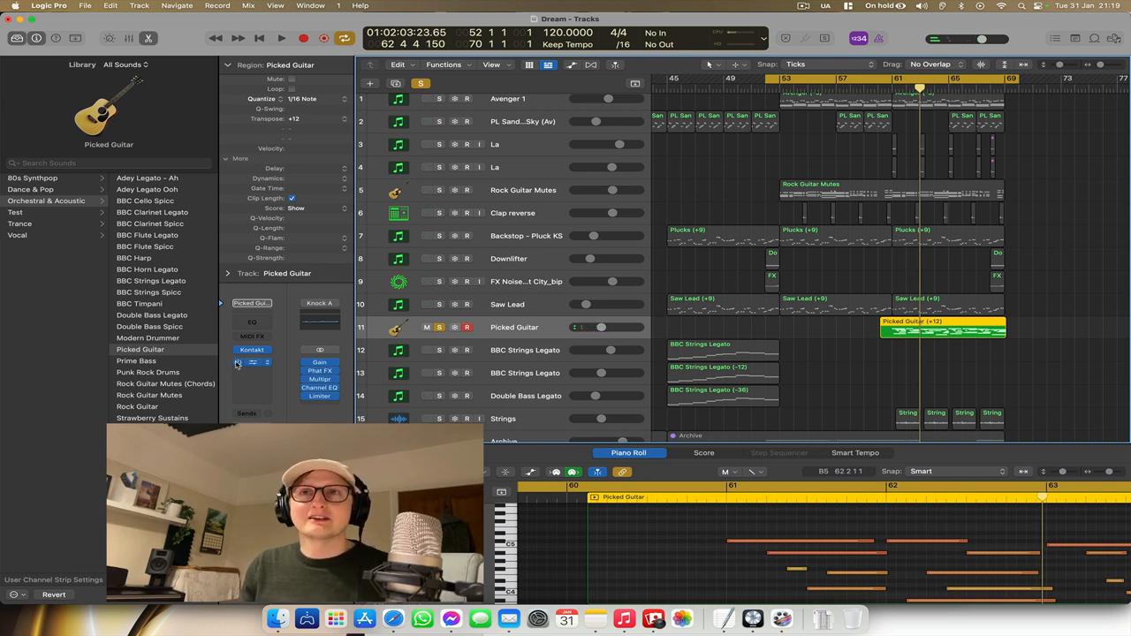
click(281, 37)
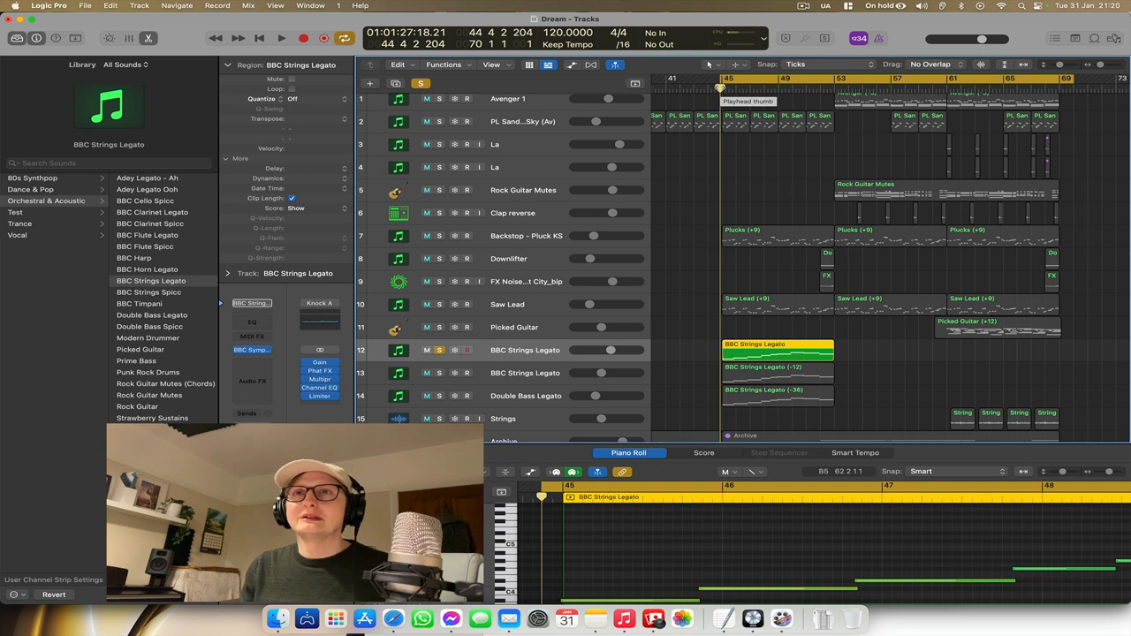
click(281, 39)
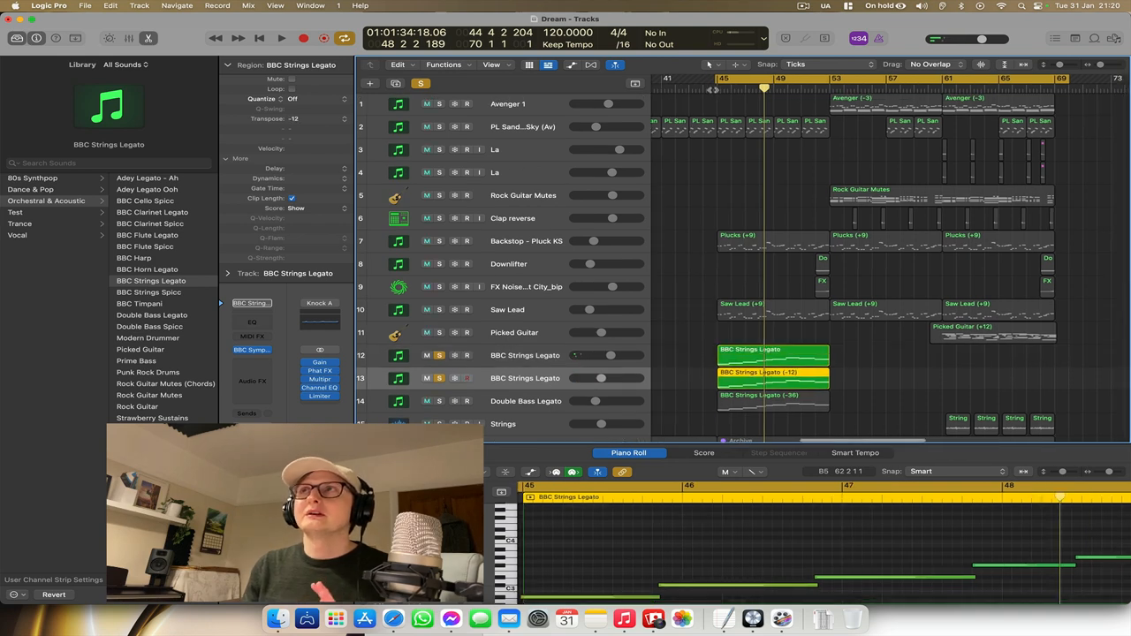
click(281, 39)
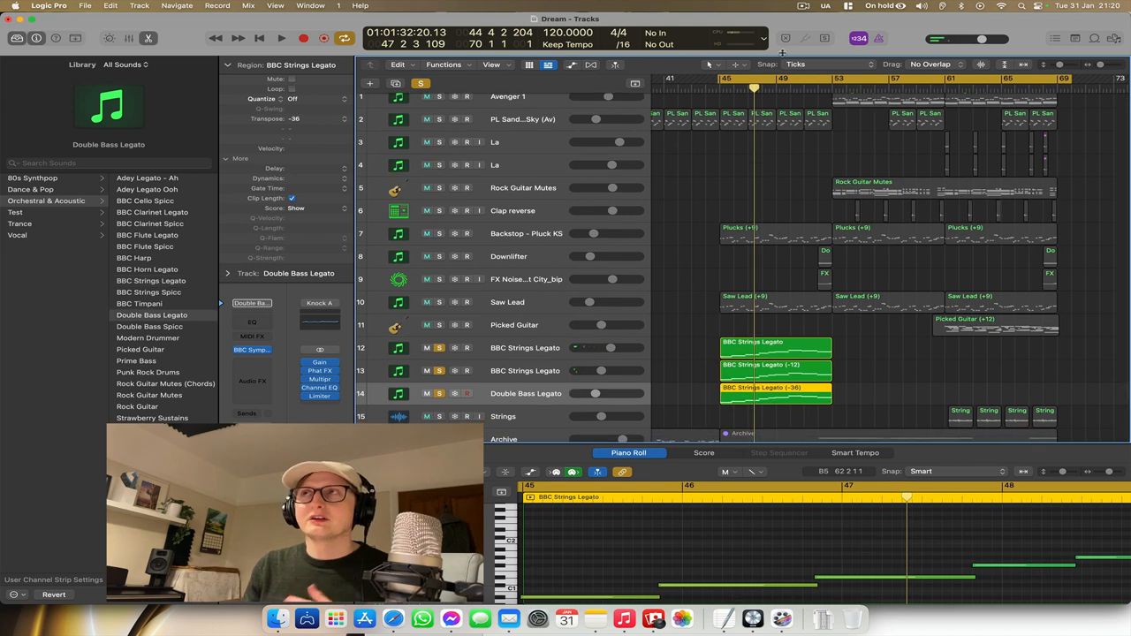
click(281, 39)
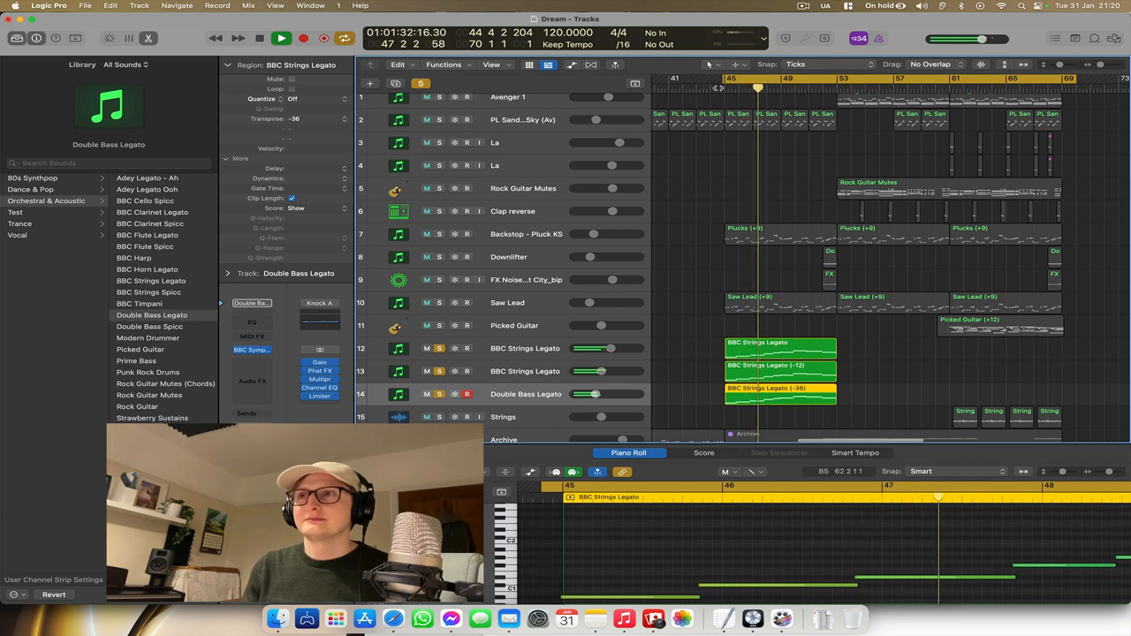
click(281, 39)
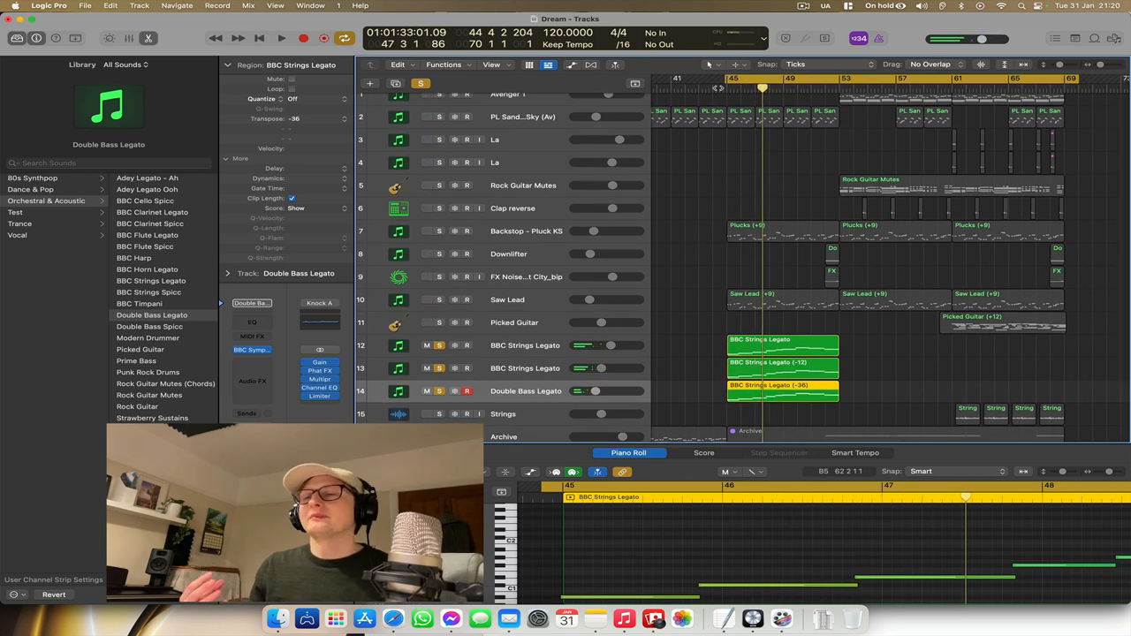
scroll(down, 3)
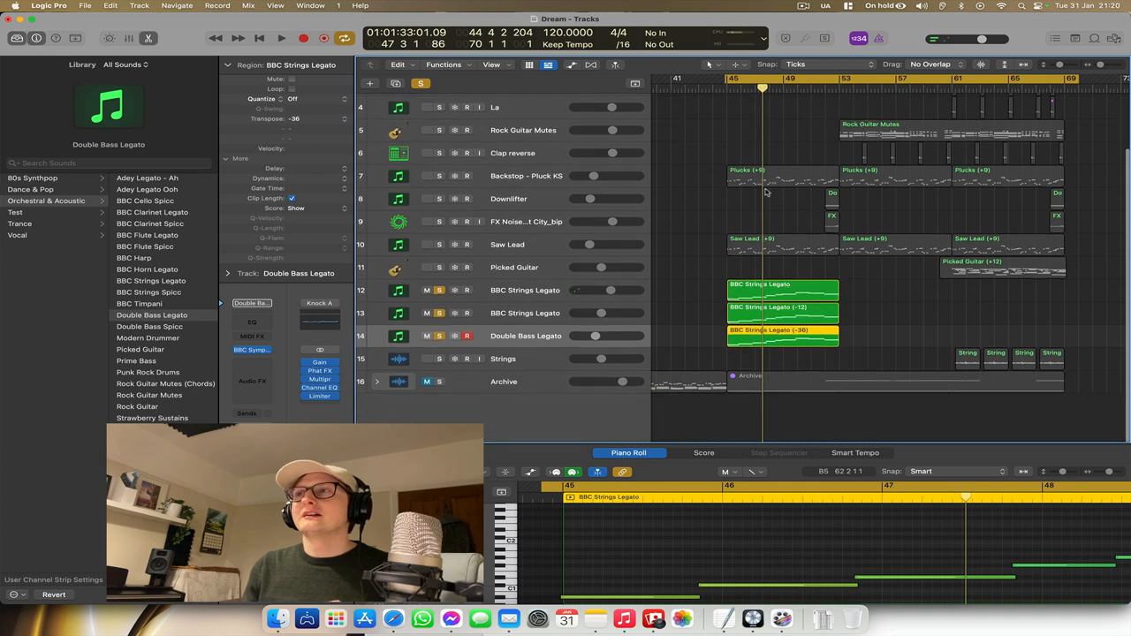
scroll(up, 3)
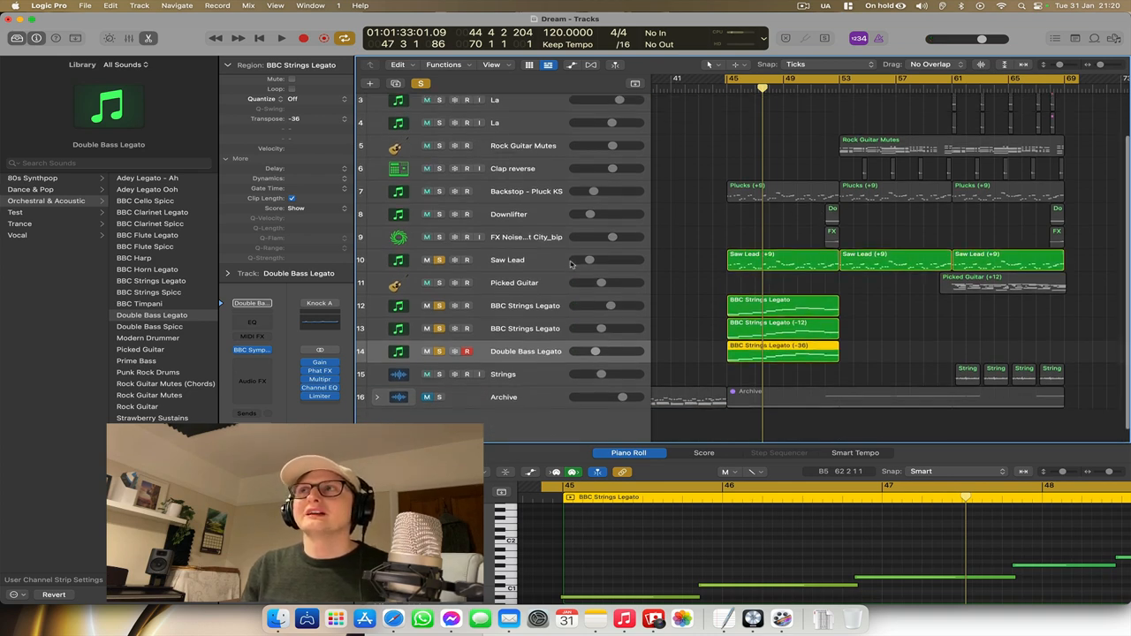
scroll(up, 3)
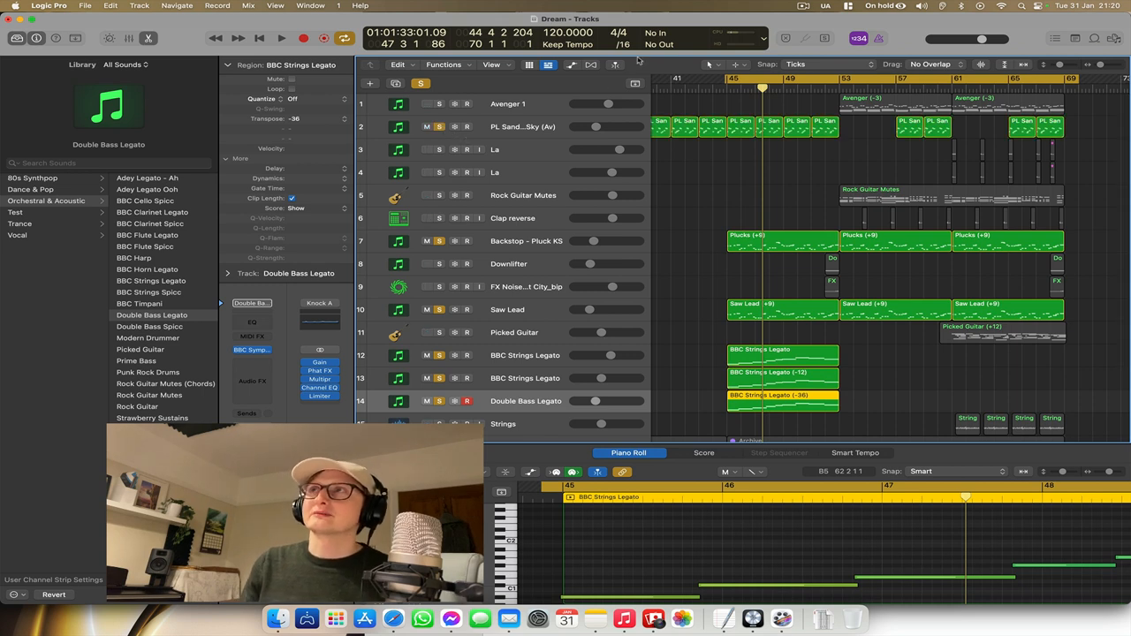
- Select the Archive track header along with its regions
click(281, 37)
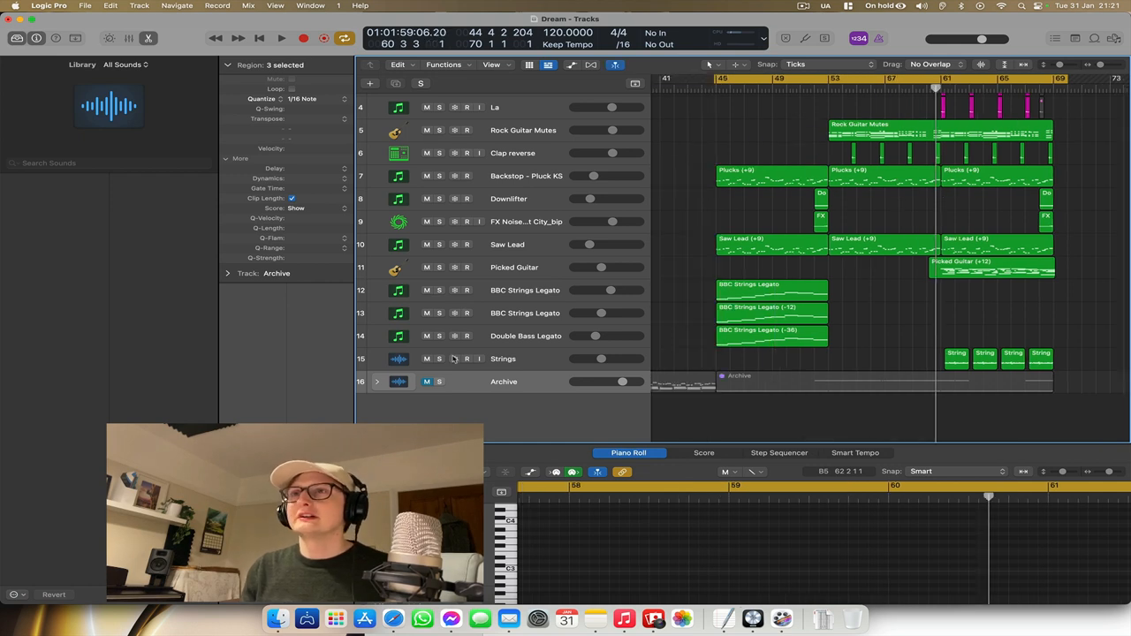
- Select the Strings track and show its recorded audio waveform in the Audio Editor
click(421, 83)
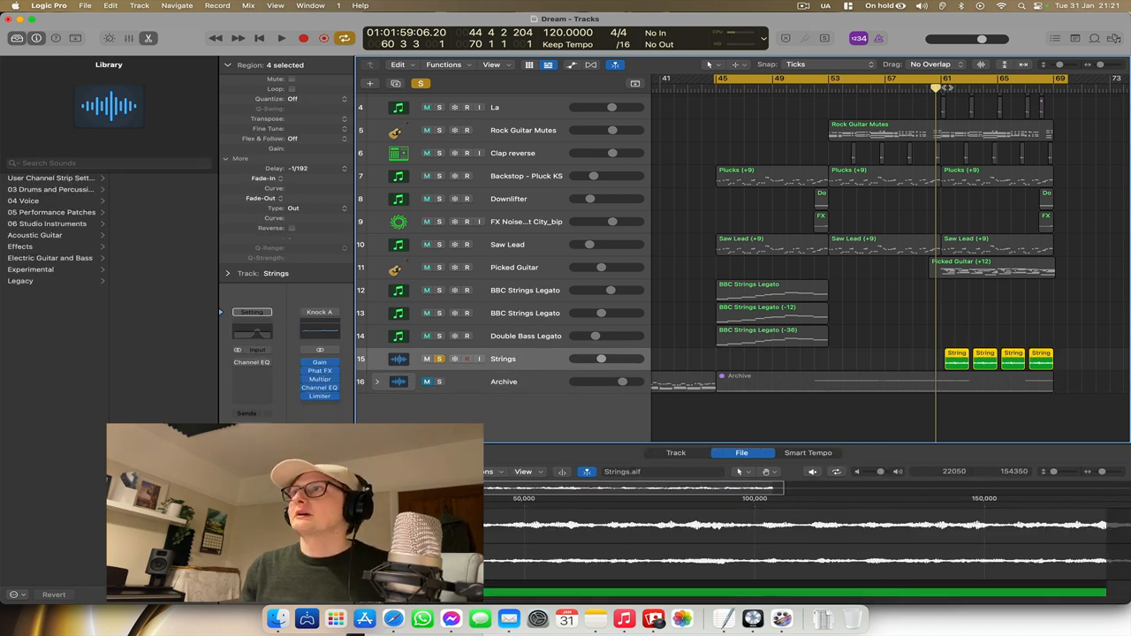
click(281, 39)
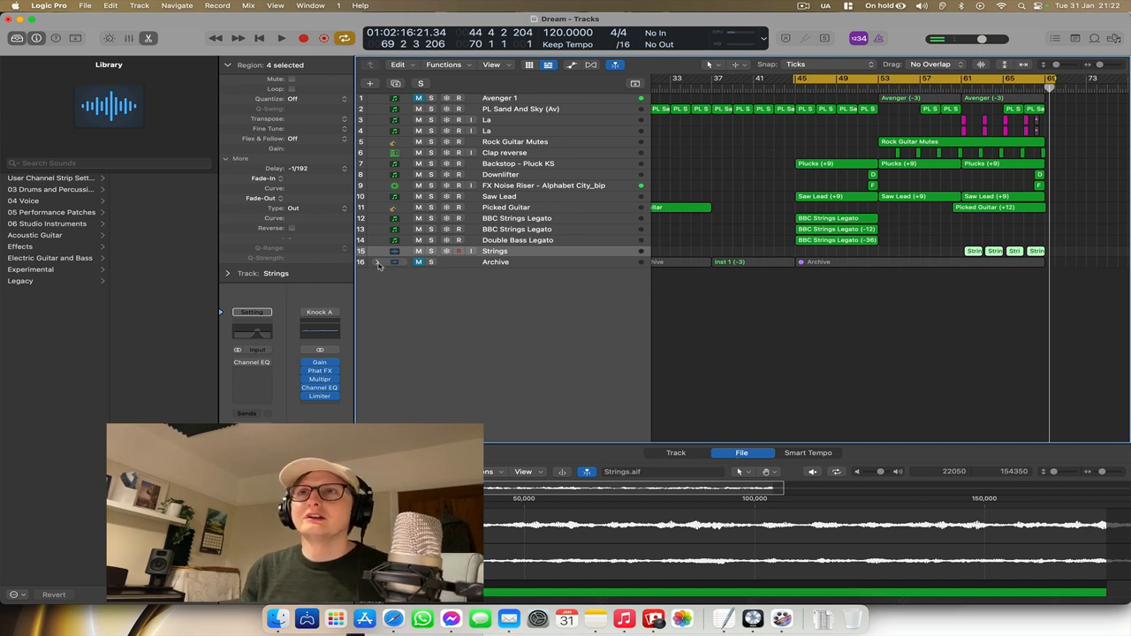
- Expand the Archive folder and select the La la la vocal regions inside it
click(376, 262)
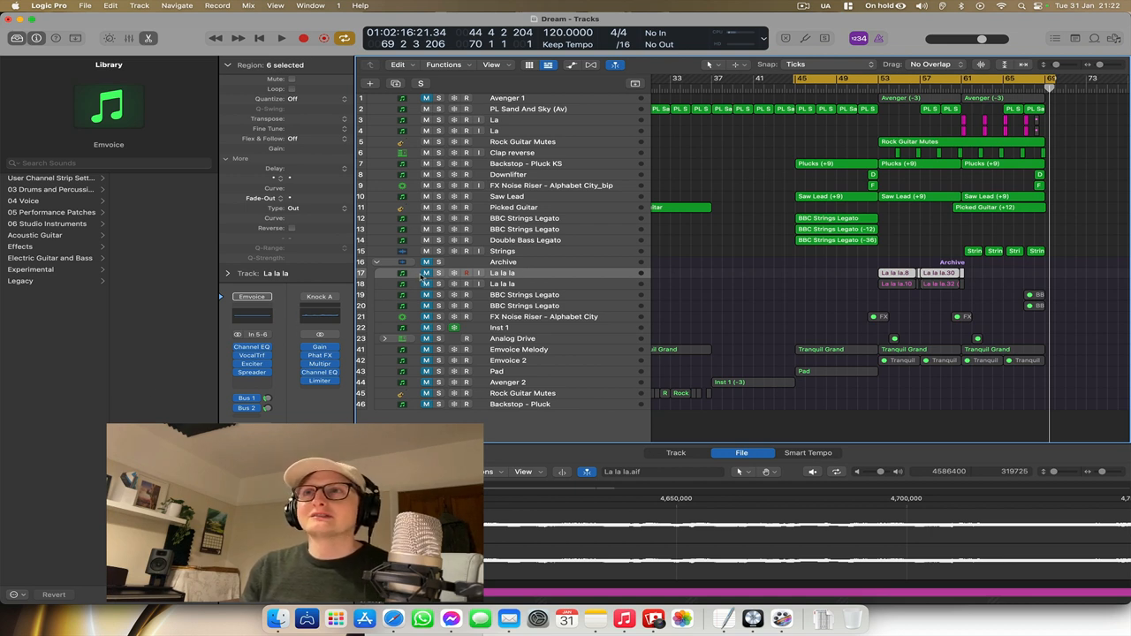
click(428, 272)
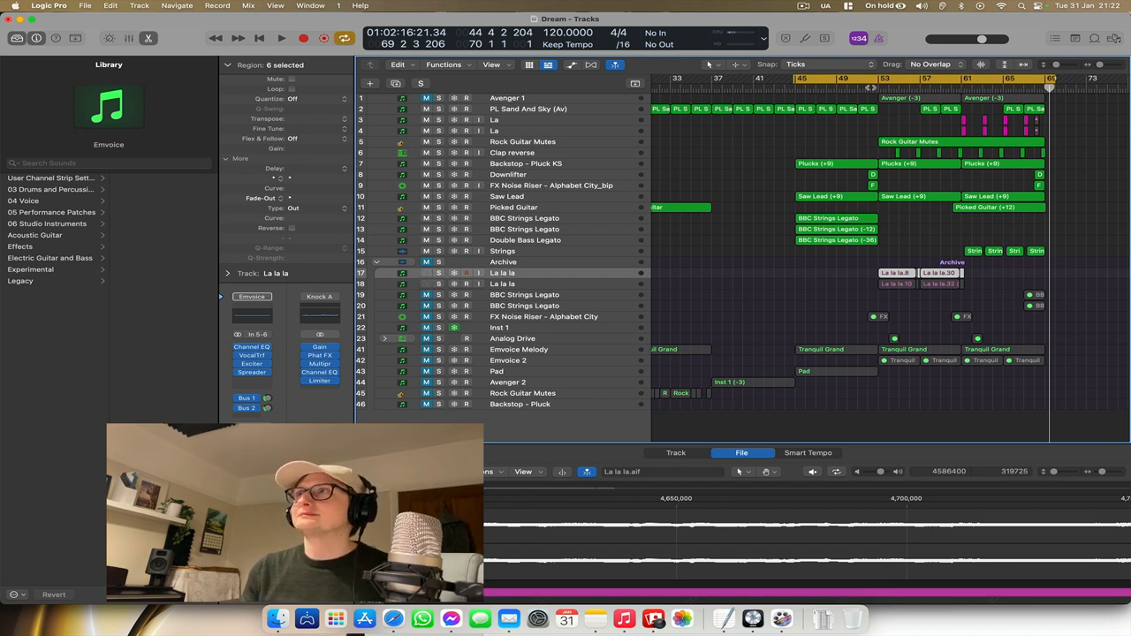
click(281, 39)
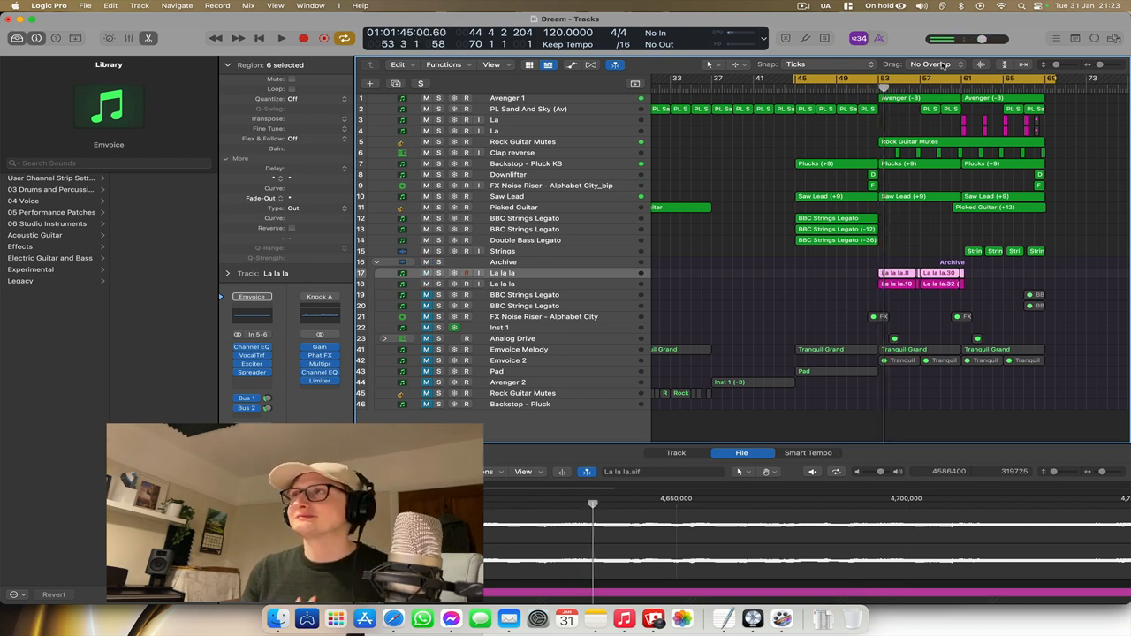
click(281, 37)
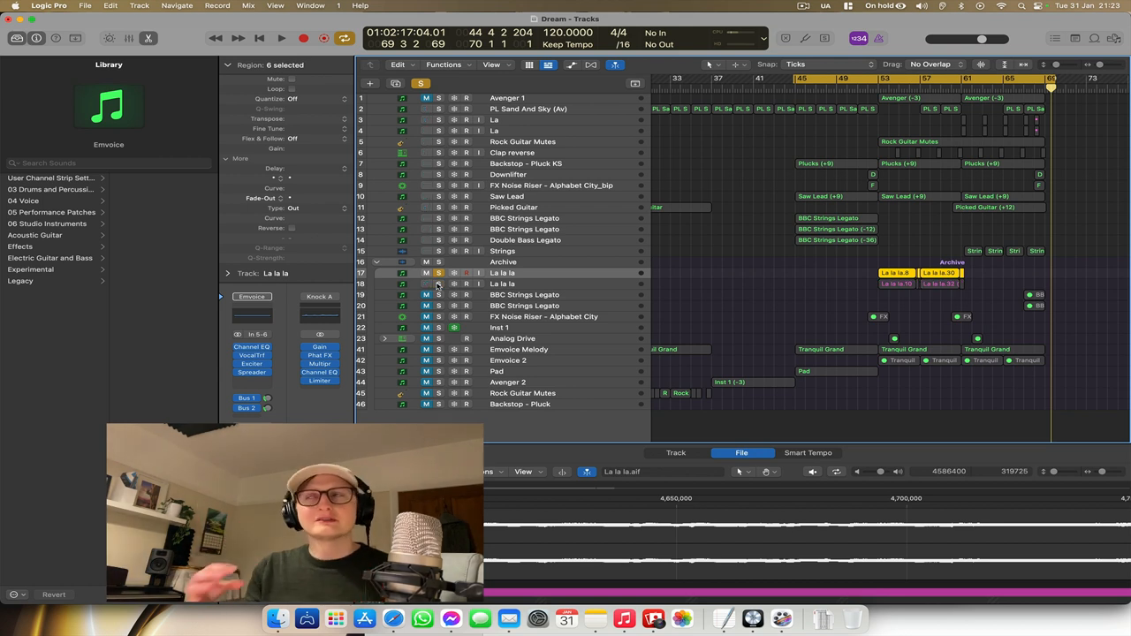
- View the Vocal Transformer plug-in on the La la la vocal, then close it
click(281, 37)
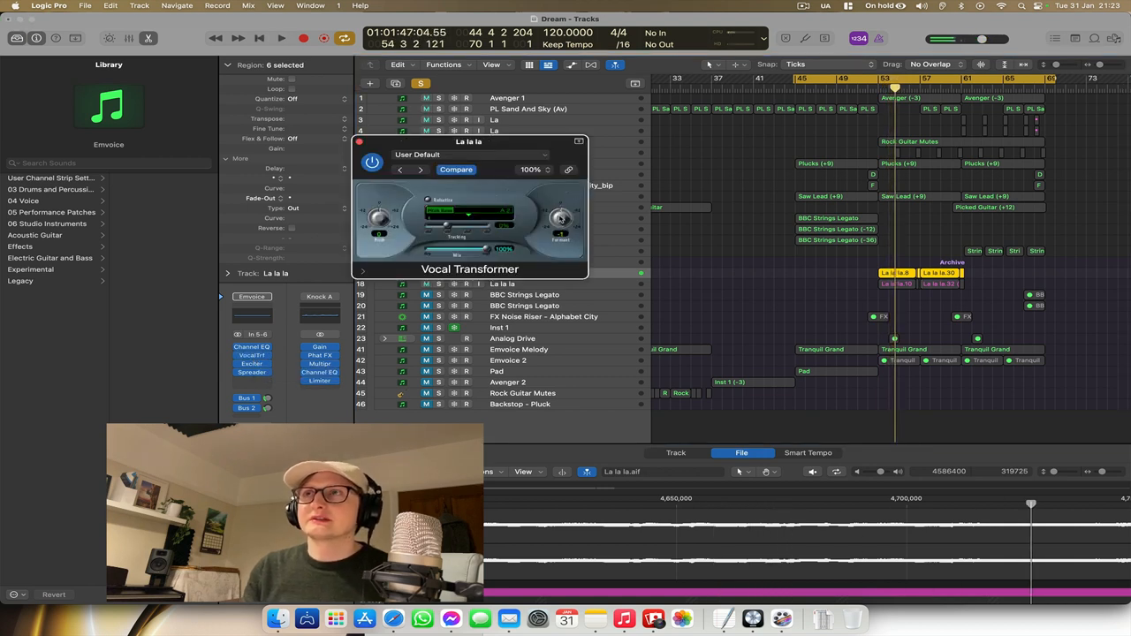
click(281, 38)
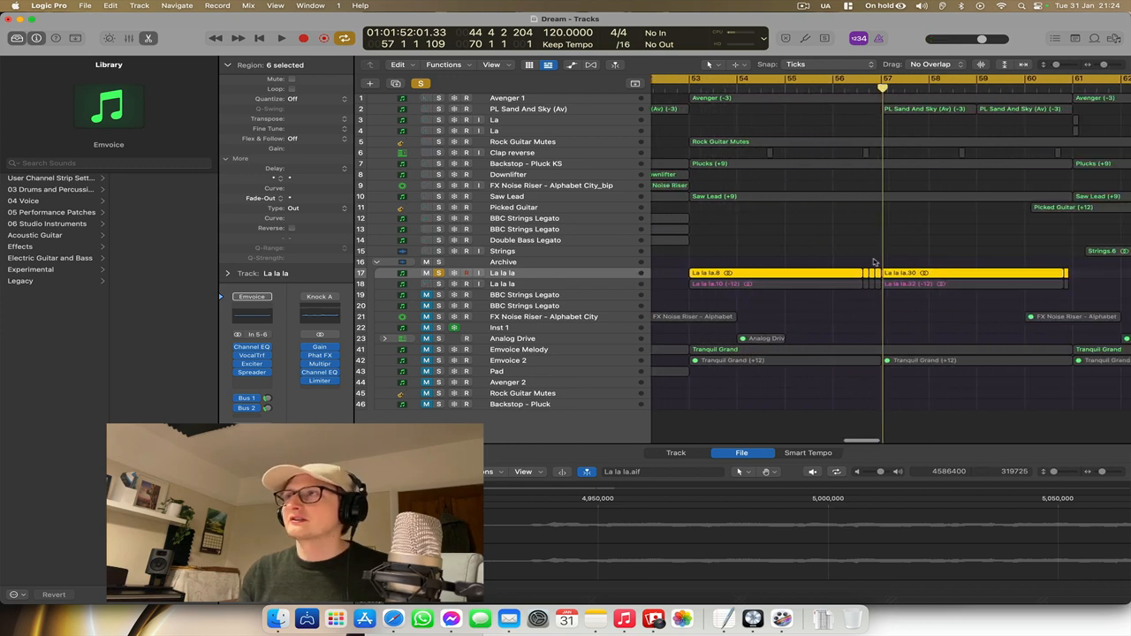
mouse_move(1085, 246)
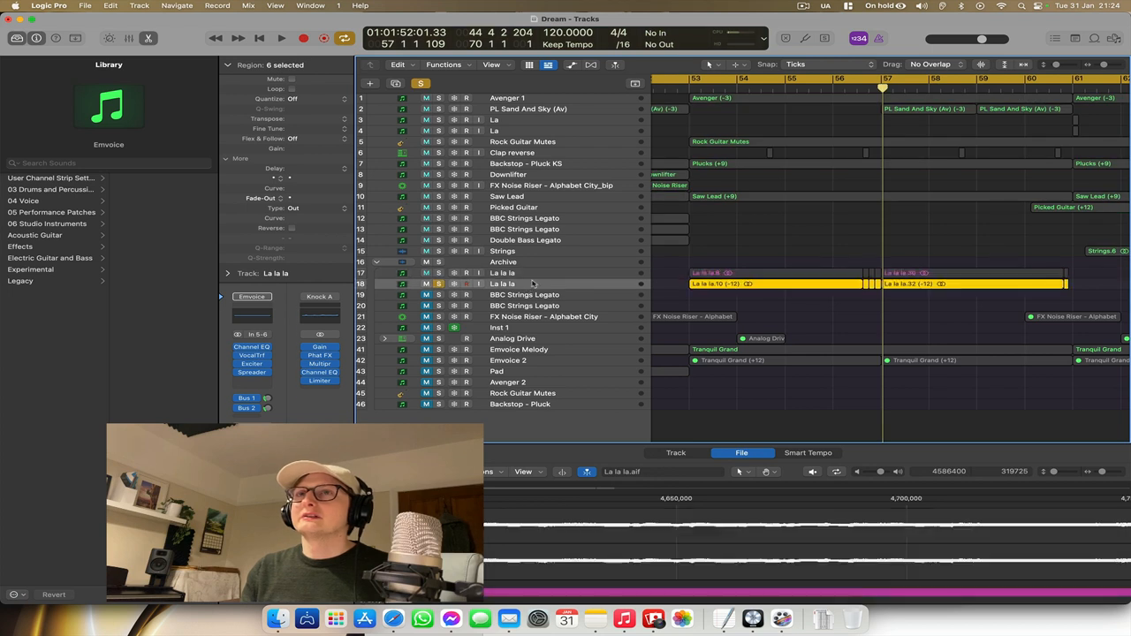
click(281, 39)
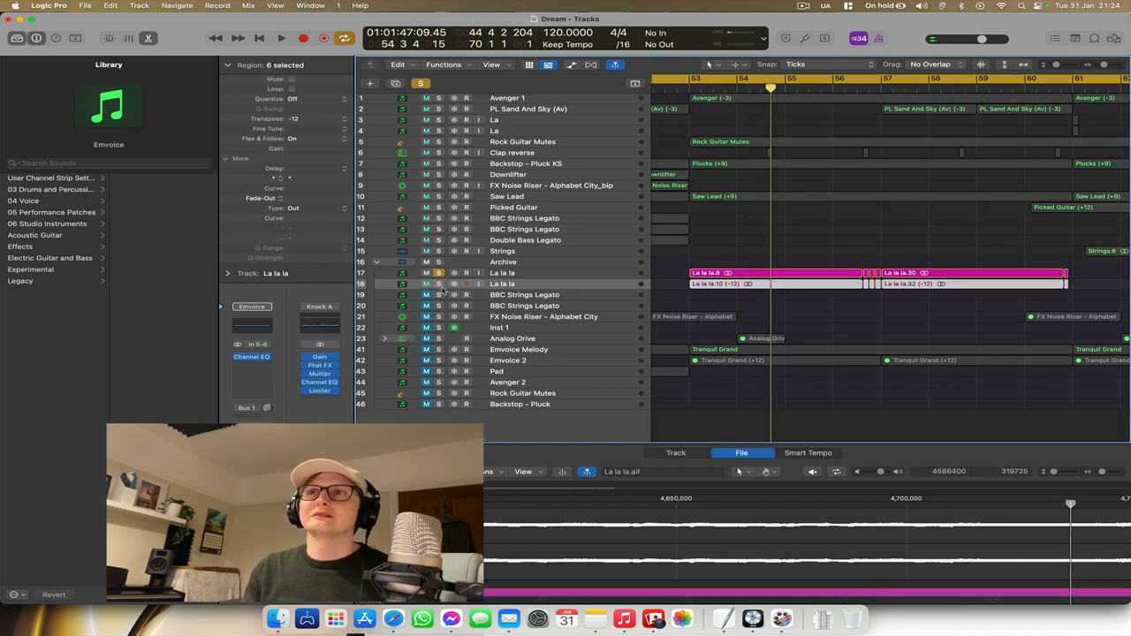
click(281, 37)
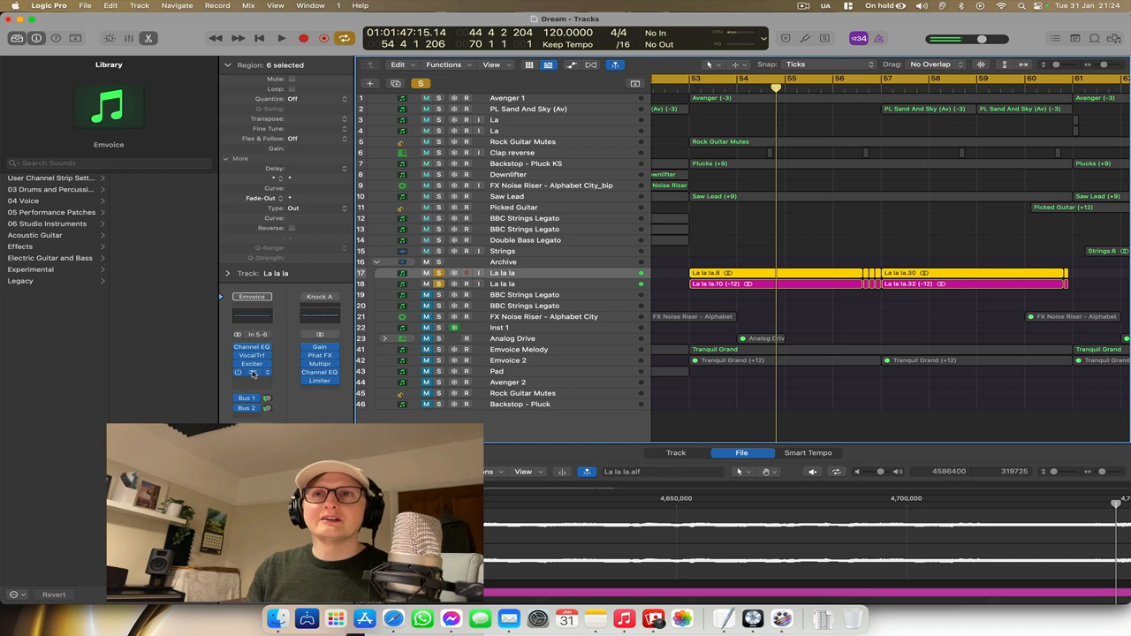
click(251, 371)
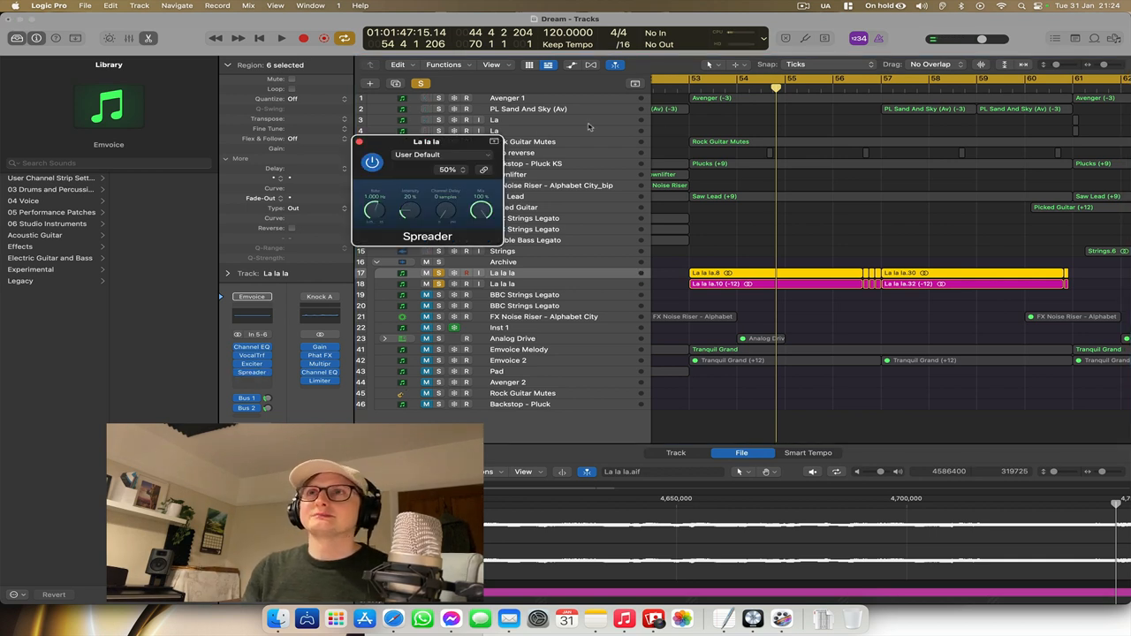
click(251, 362)
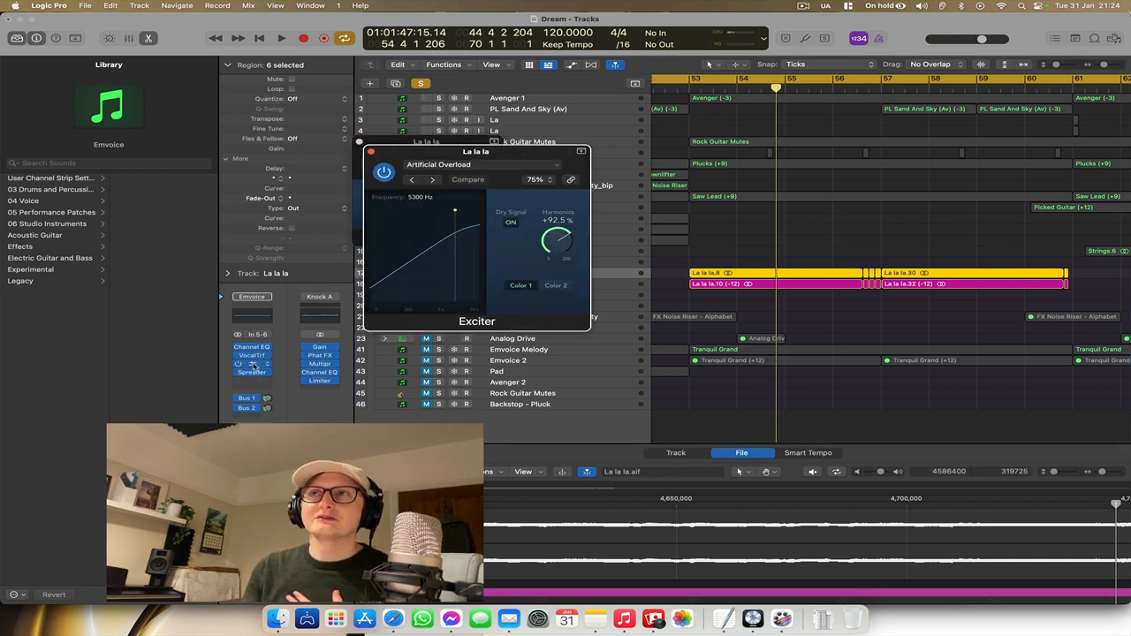
click(251, 372)
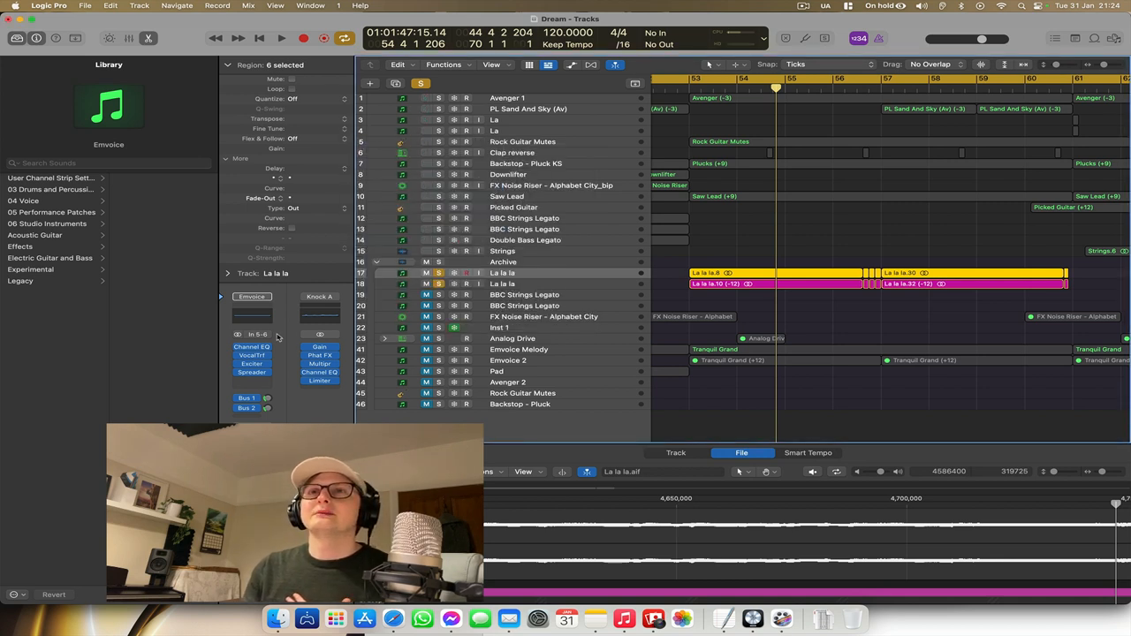
mouse_move(572, 280)
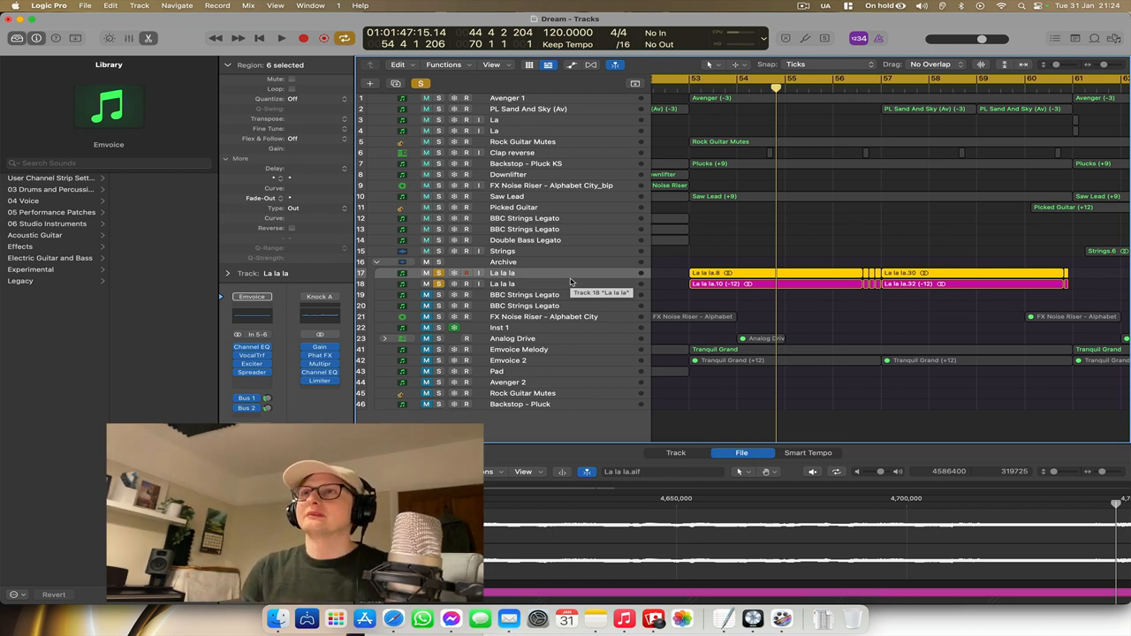
mouse_move(566, 280)
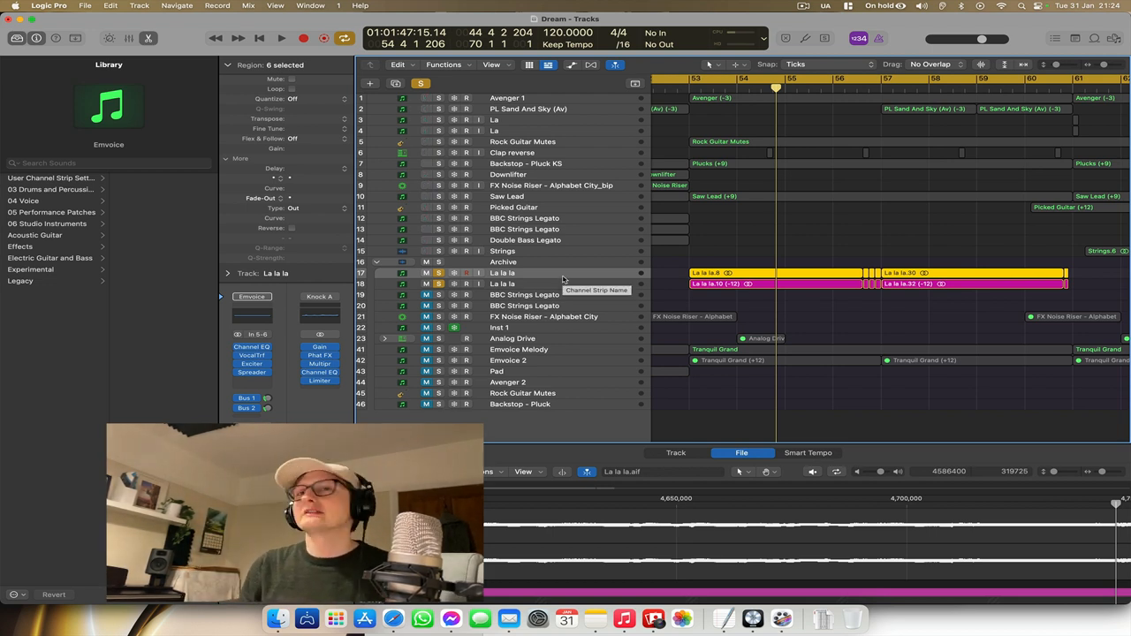